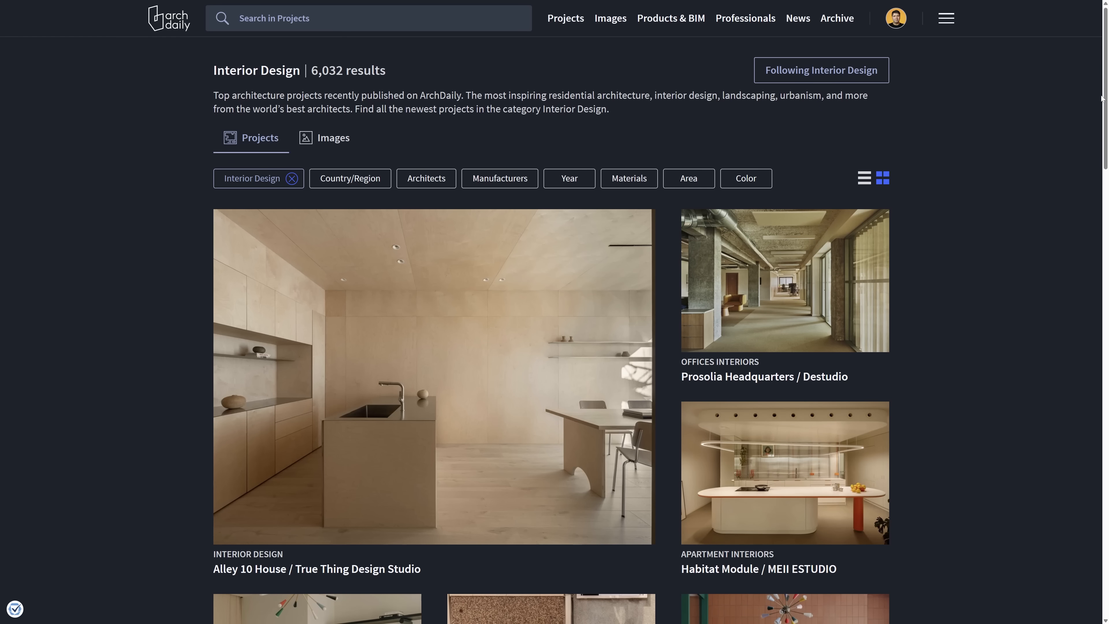
- Scroll down through the ArchDaily Interior Design reference project pages
scroll("down", 3)
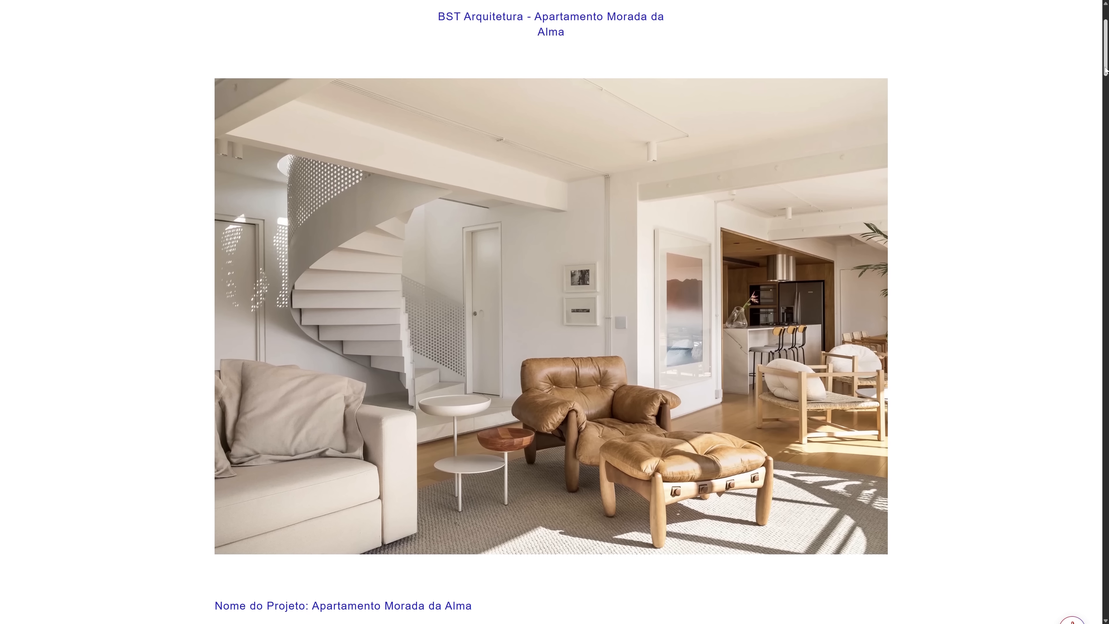
scroll("down", 3)
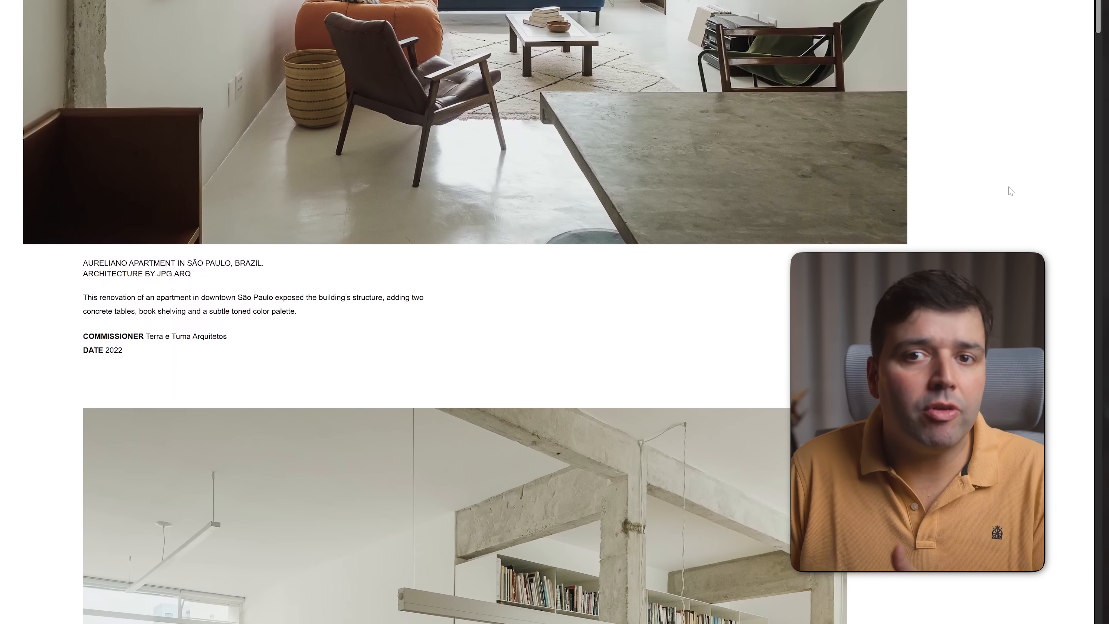
scroll("down", 3)
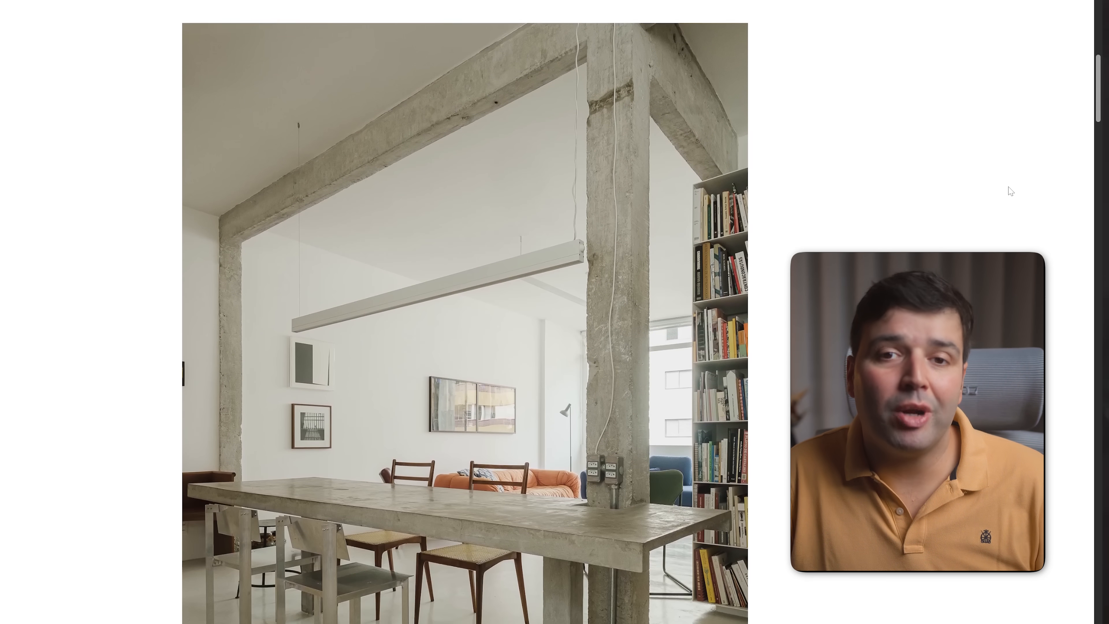
scroll("down", 3)
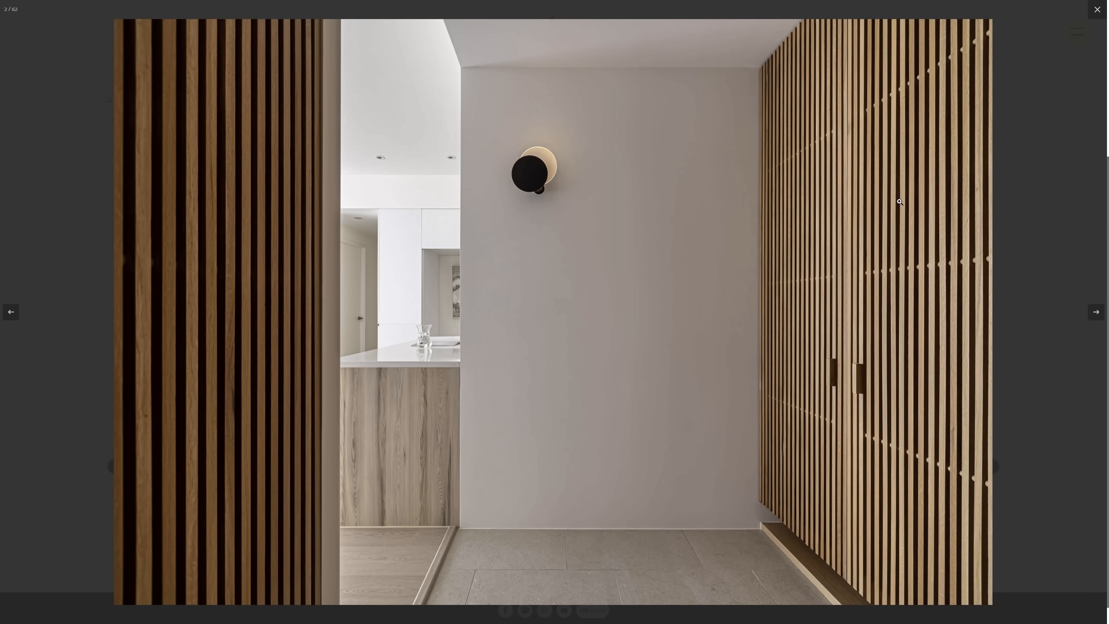
- Advance through the project gallery photos to the bright minimalist living room
left_click(1096, 312)
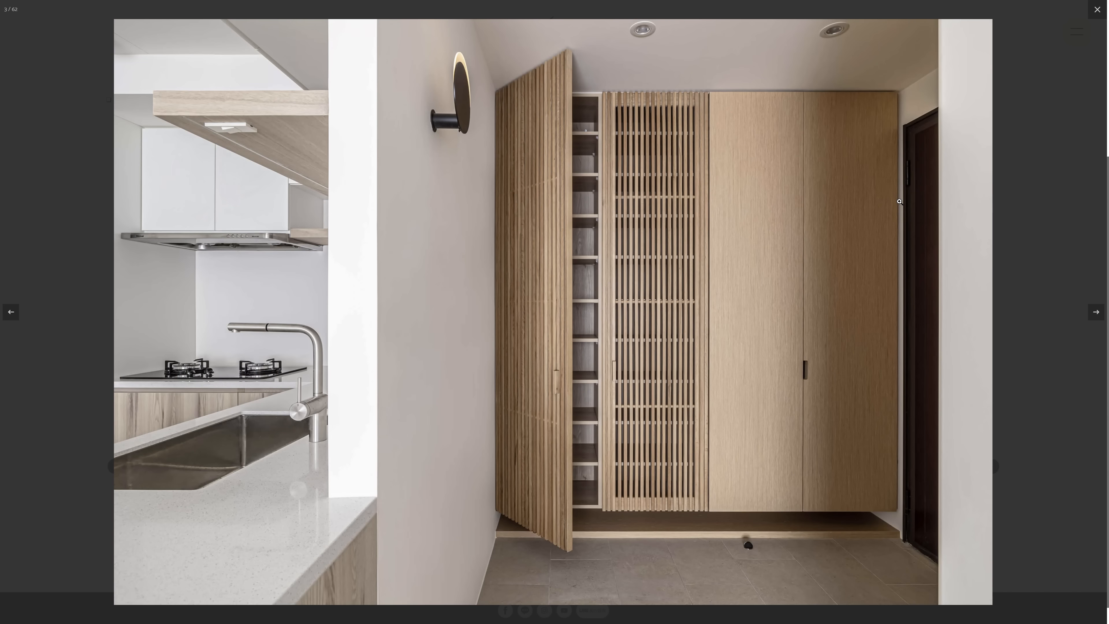
left_click(1096, 311)
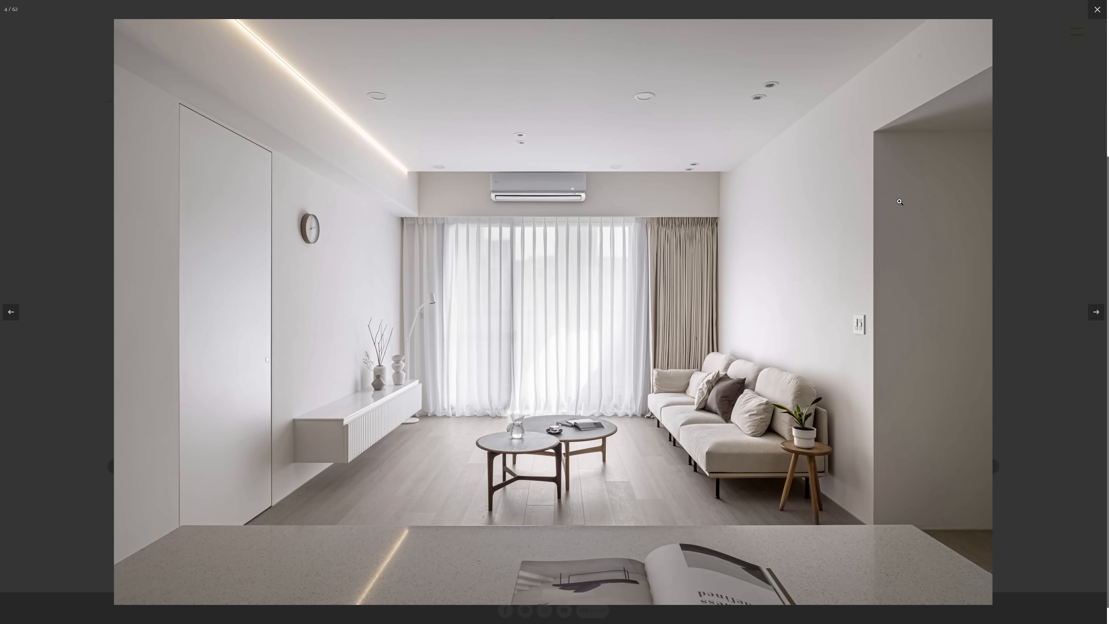
left_click(1096, 9)
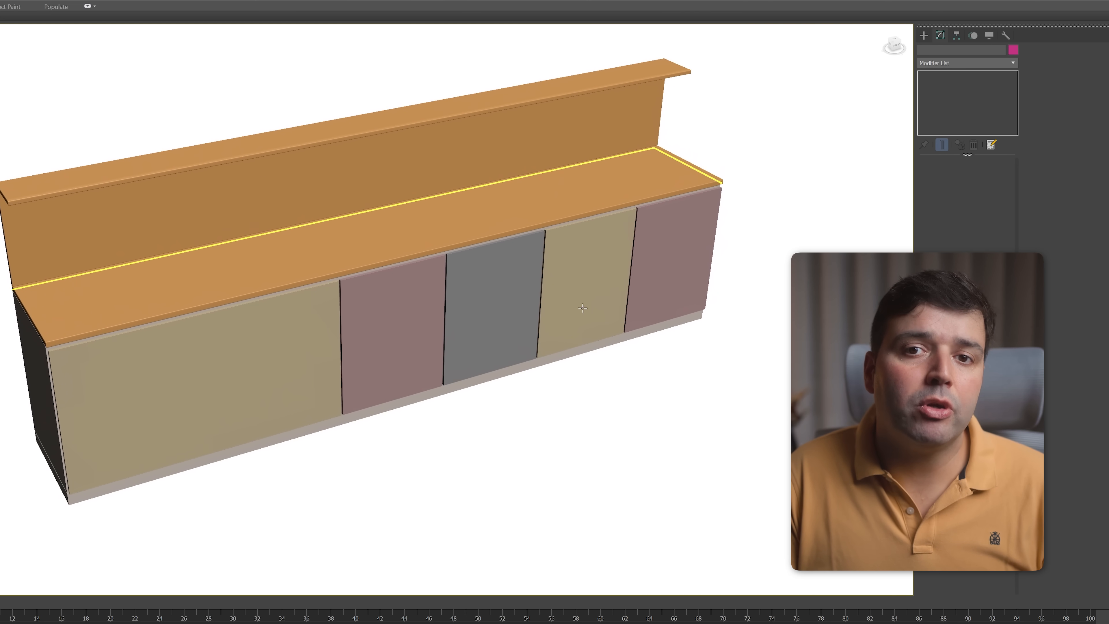
- Select part of the kitchen cabinet model in the 3ds Max viewport
left_click(467, 484)
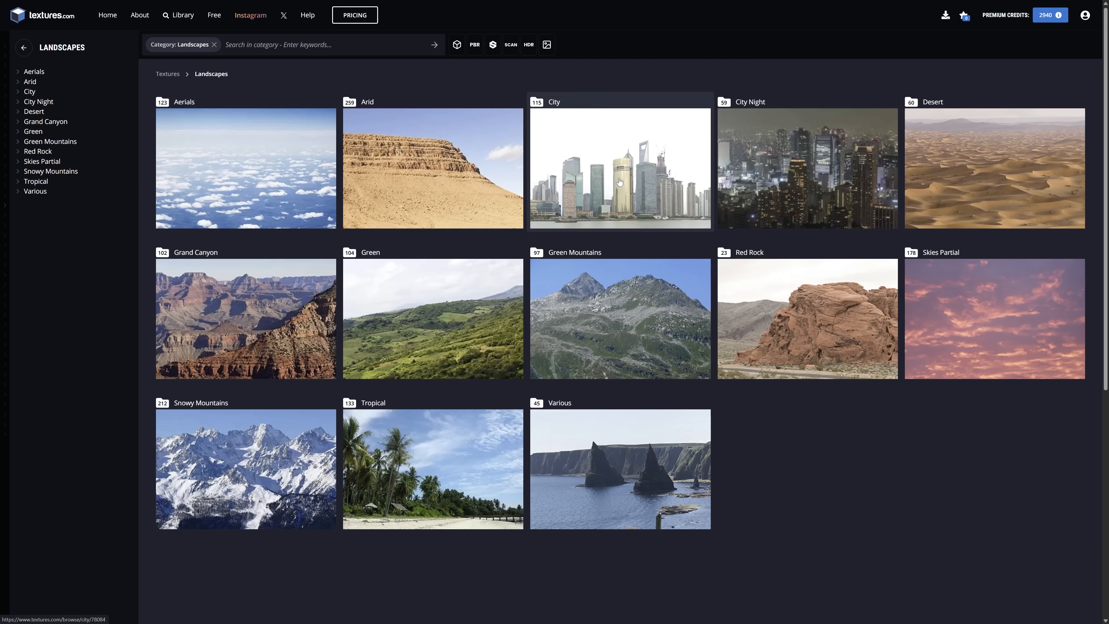
- Choose the City subcategory within the Landscapes texture library
left_click(619, 168)
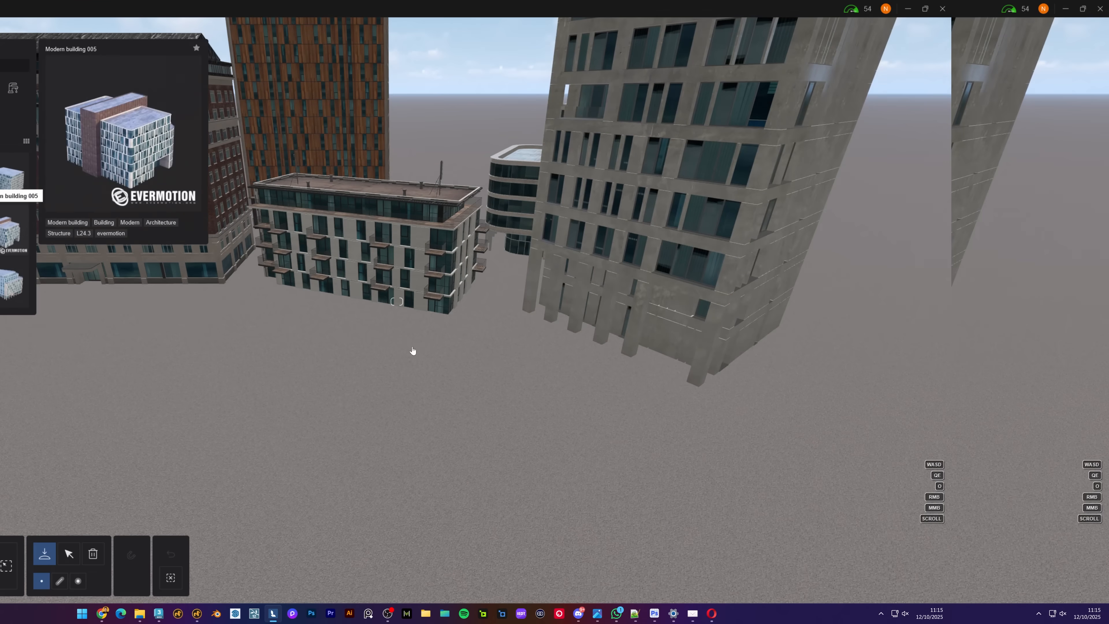
- Place another Evermotion modern building as part of the city backdrop
left_click(12, 228)
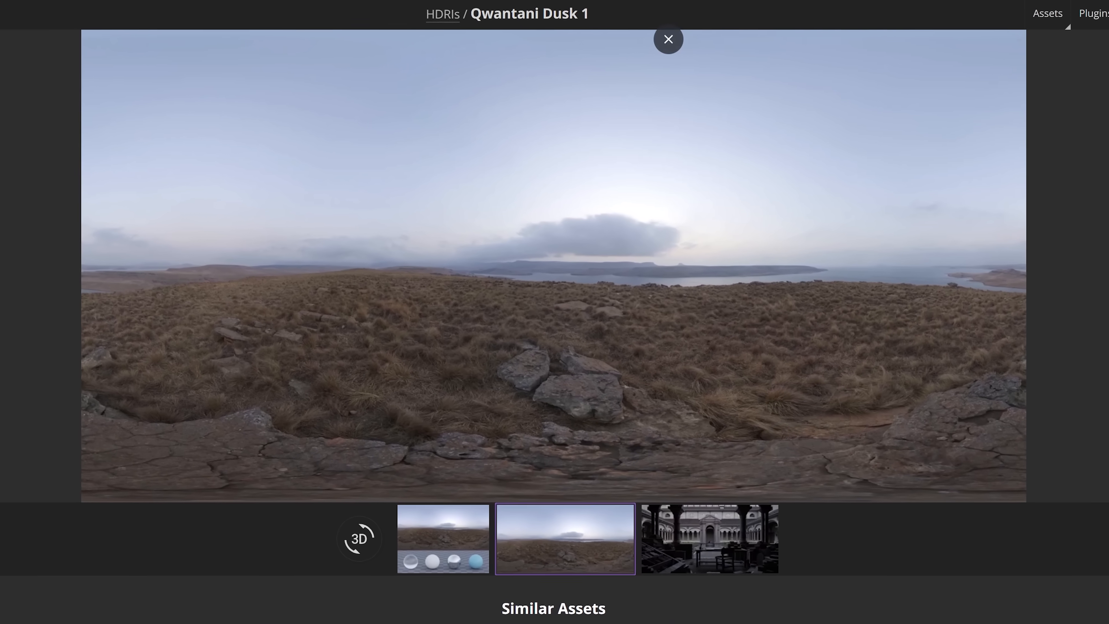
- View the Qwantani Dusk 1 HDRI full-size preview image
left_click(668, 38)
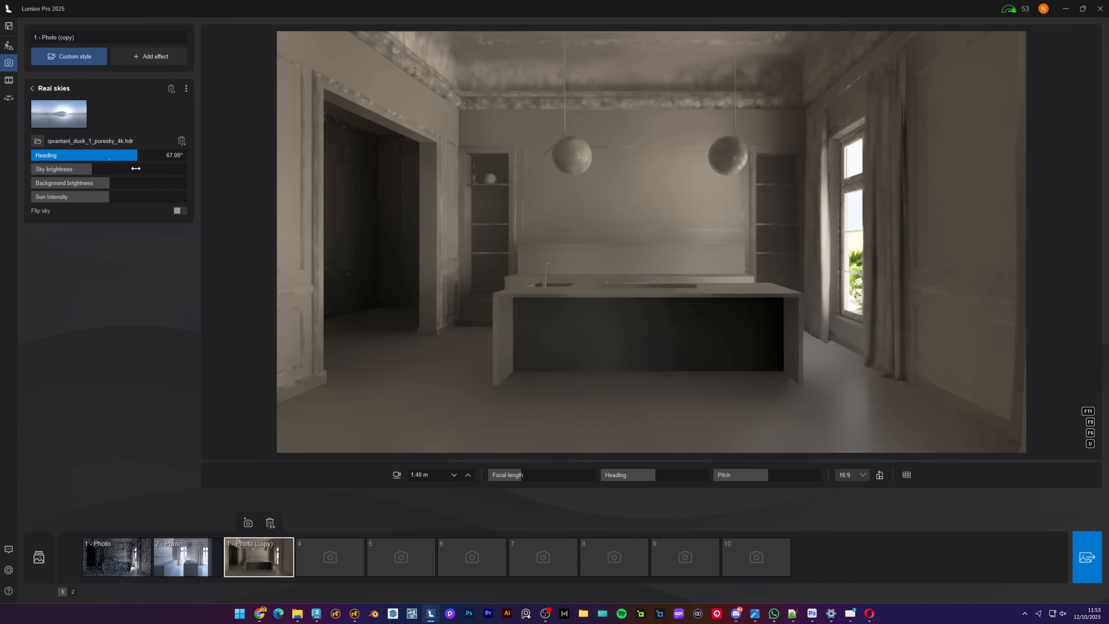
- Raise the real sky brightness to about 201% and bring up the photo effect library
left_click_drag(106, 169, 85, 169)
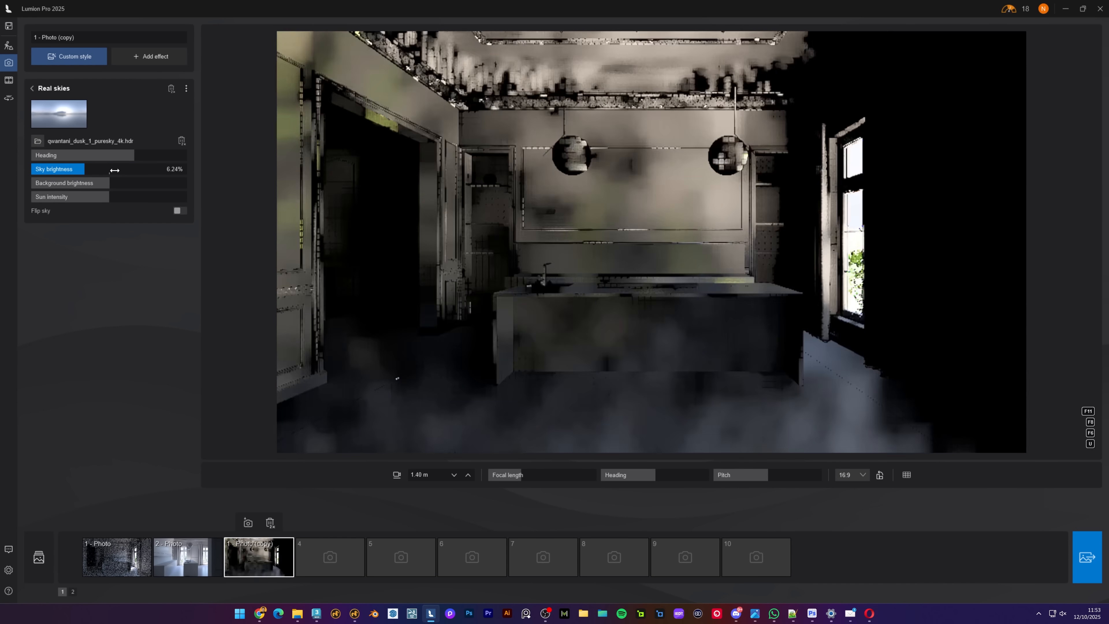
left_click_drag(113, 169, 163, 170)
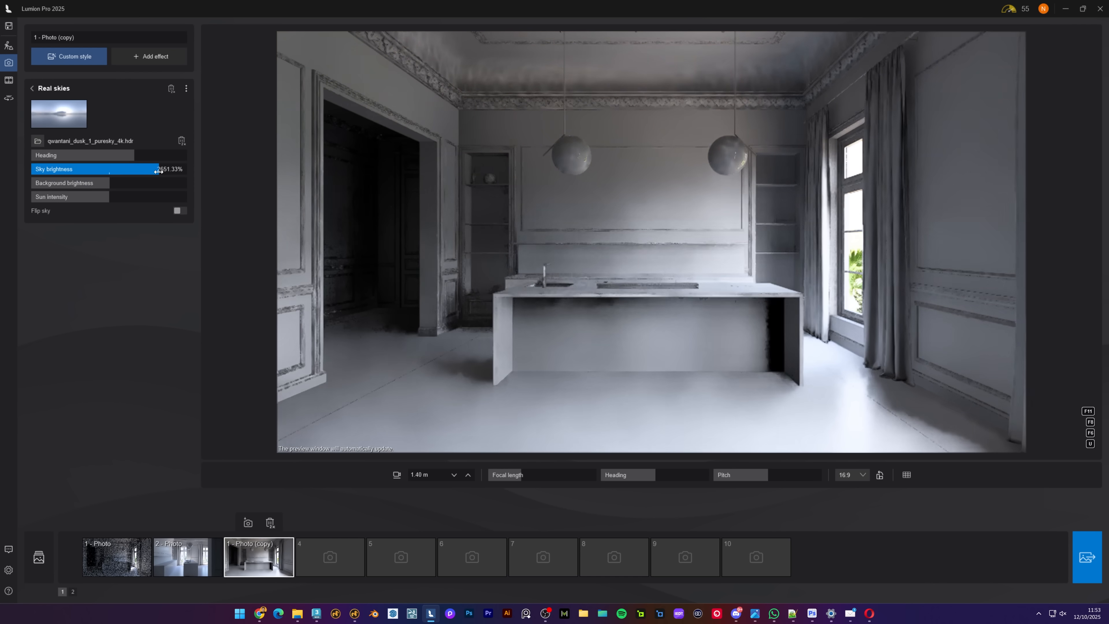
left_click(70, 183)
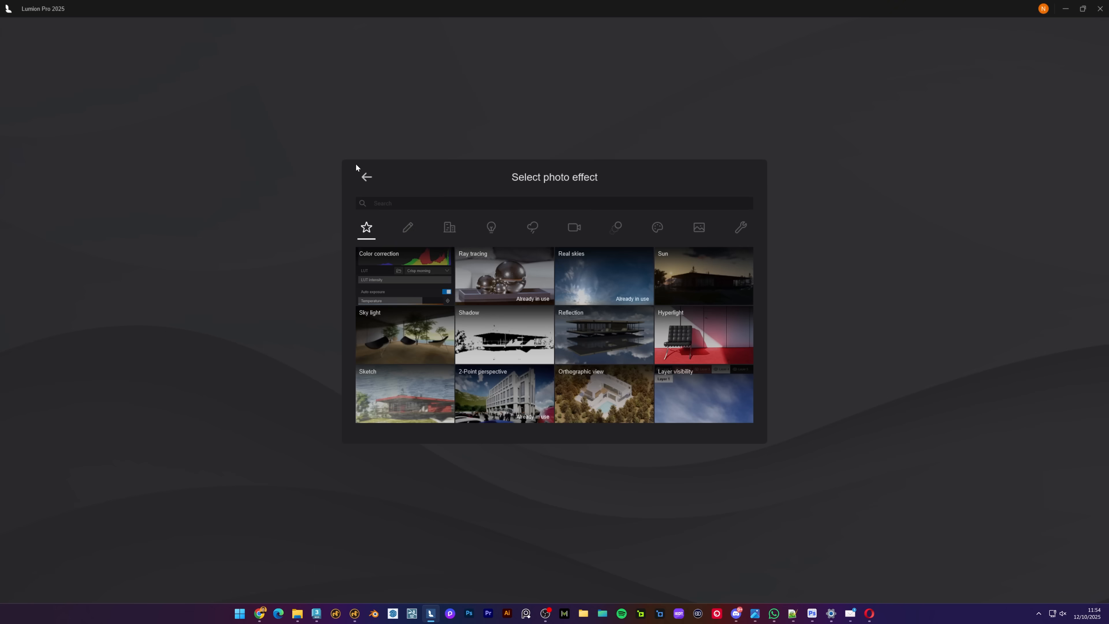
- Add a Color correction effect to the photo with auto exposure turned off
left_click(403, 276)
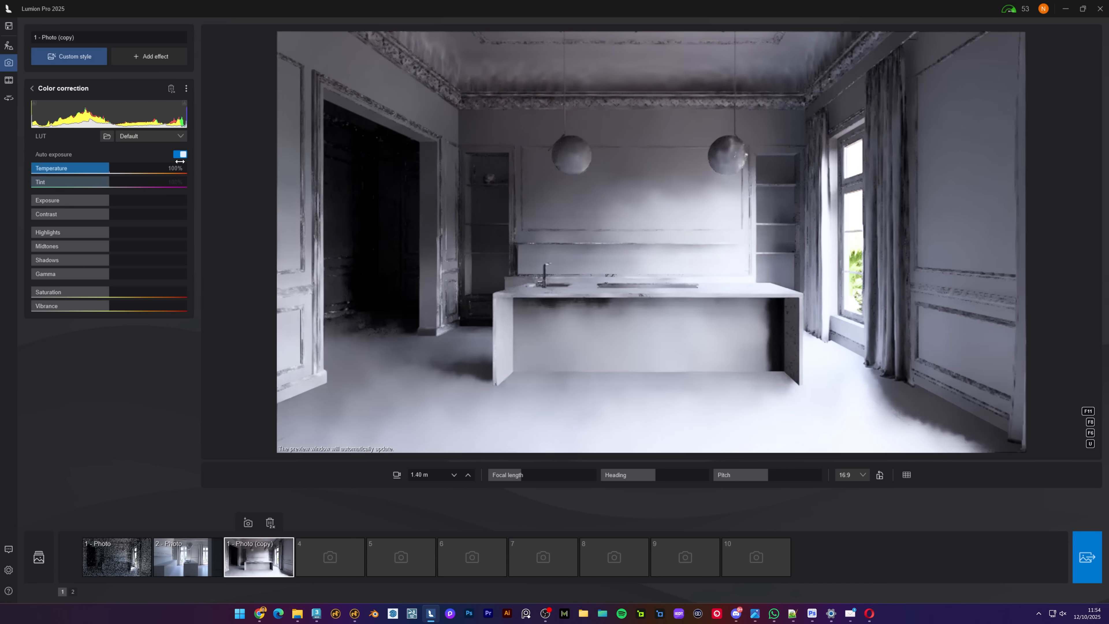
left_click(180, 155)
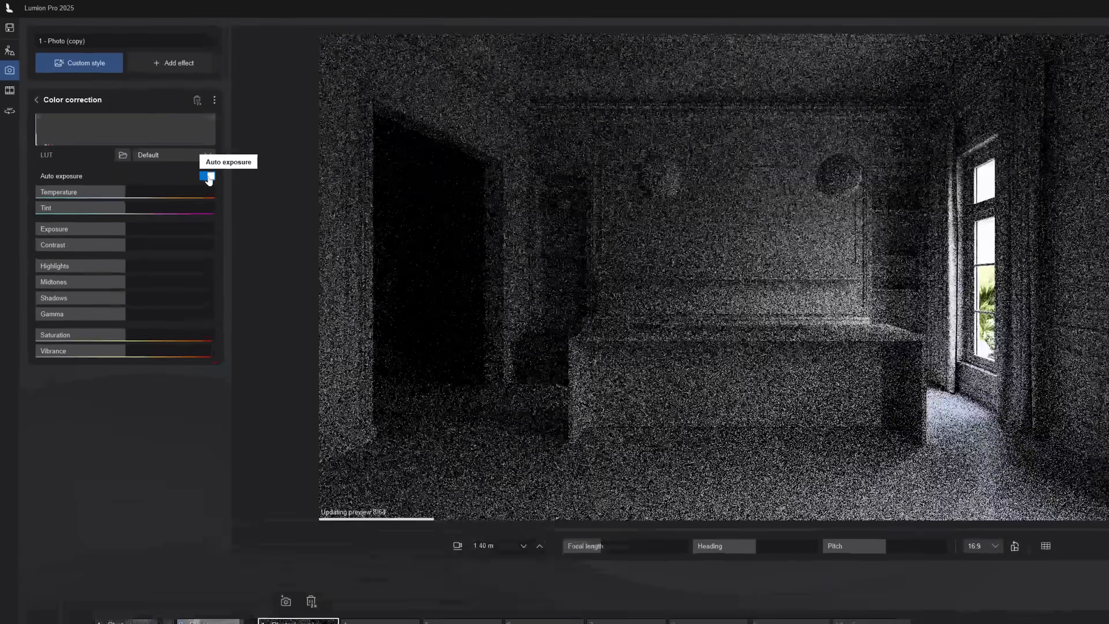
left_click(207, 177)
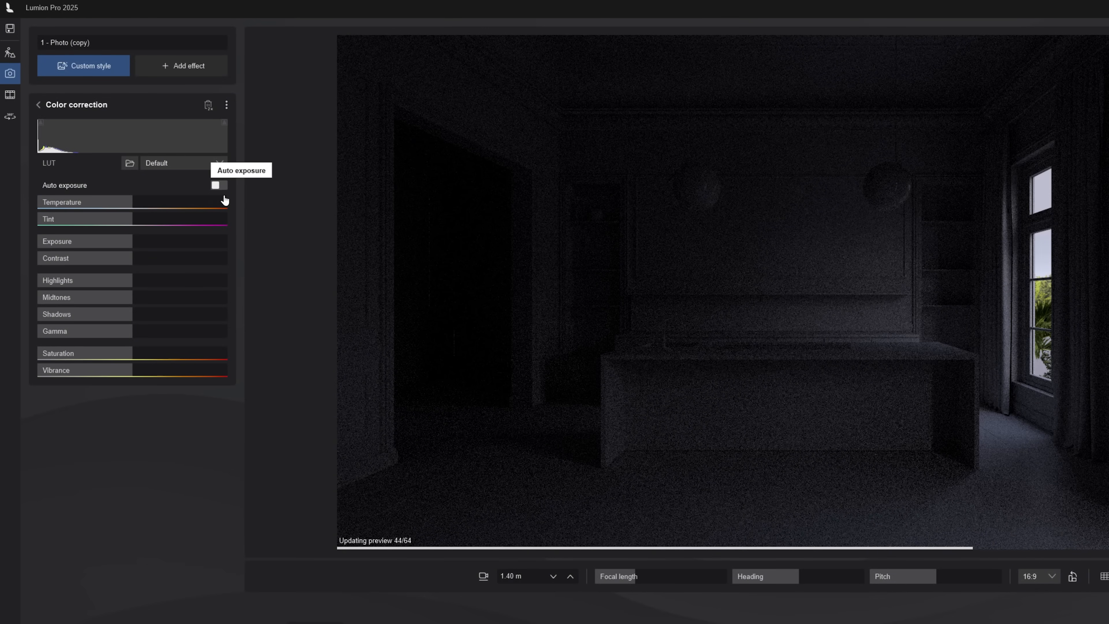
left_click(84, 240)
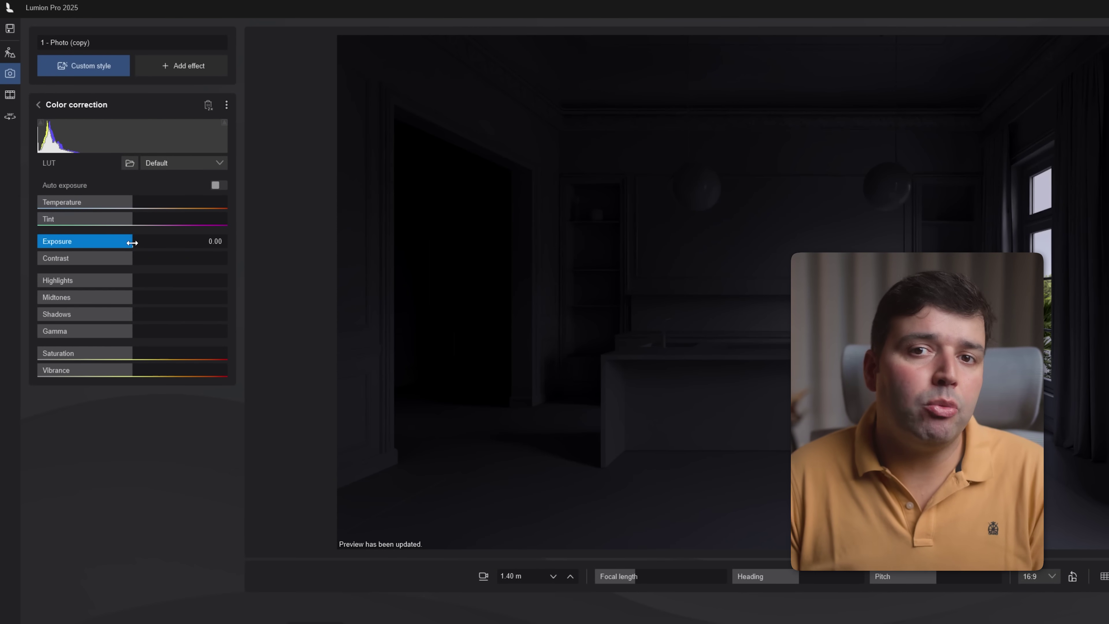
- Raise exposure to about 5.6 and contrast to 146% to brighten the kitchen
left_click_drag(131, 242, 166, 242)
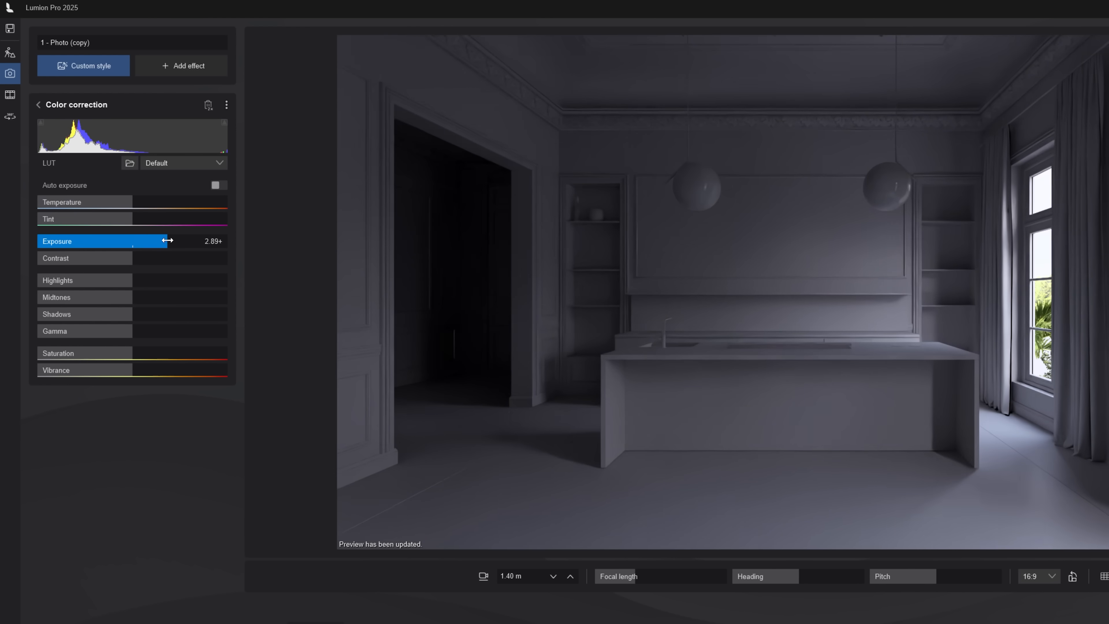
left_click_drag(135, 241, 174, 241)
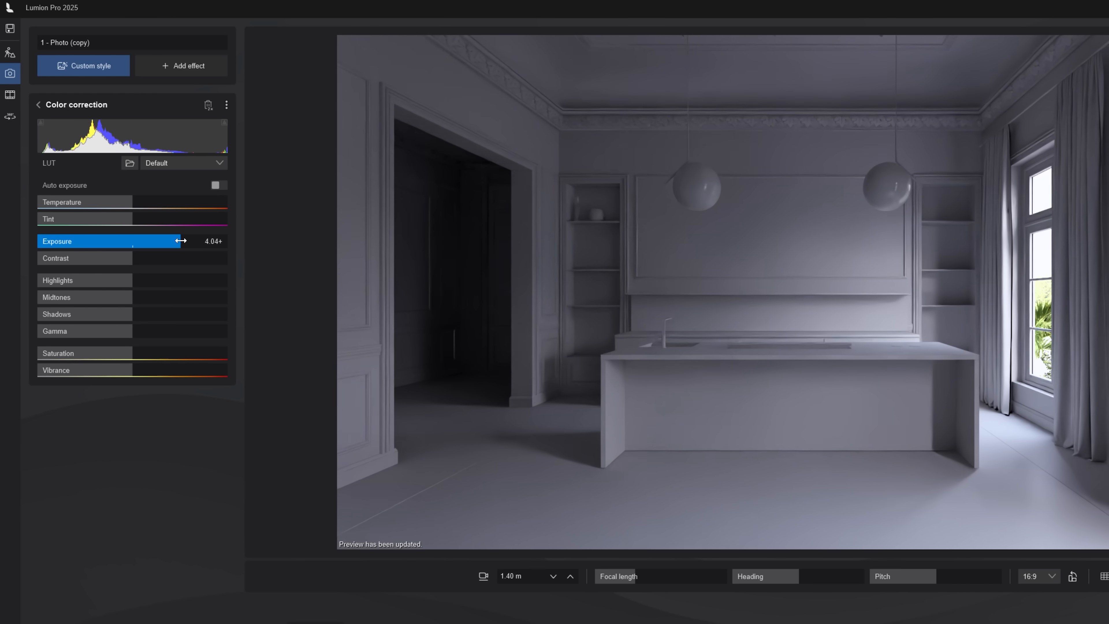
left_click_drag(138, 242, 199, 242)
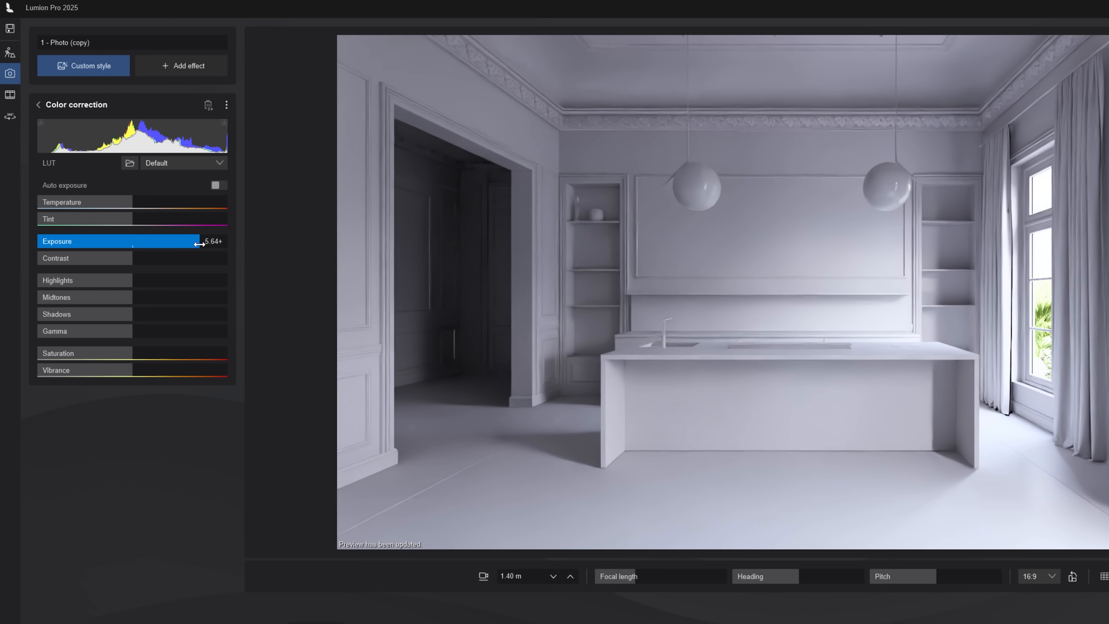
left_click_drag(196, 242, 208, 242)
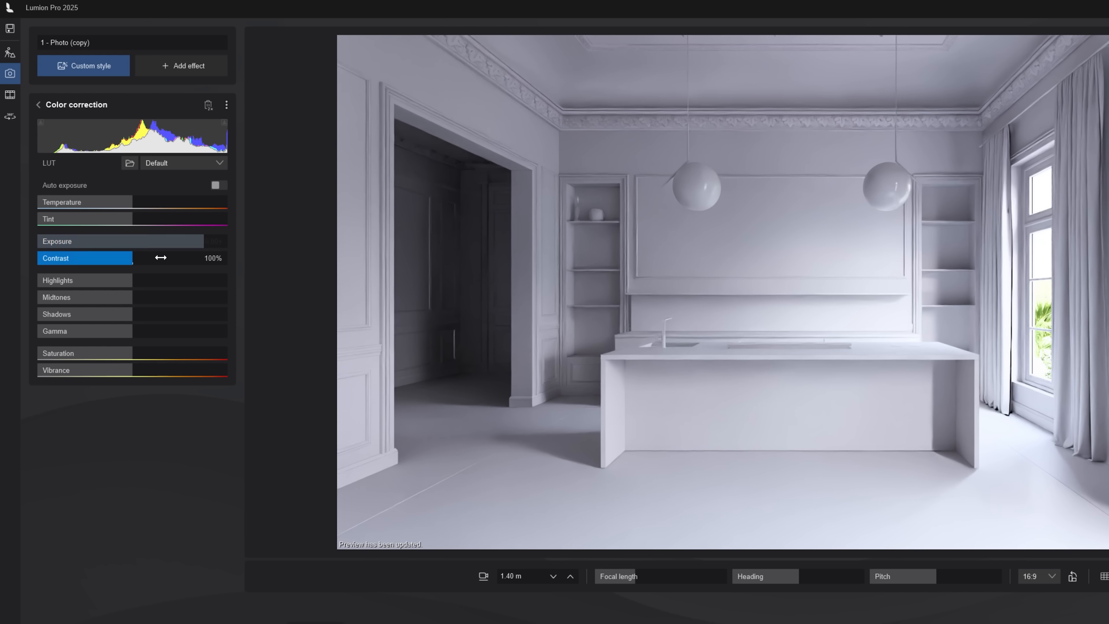
left_click_drag(132, 258, 181, 258)
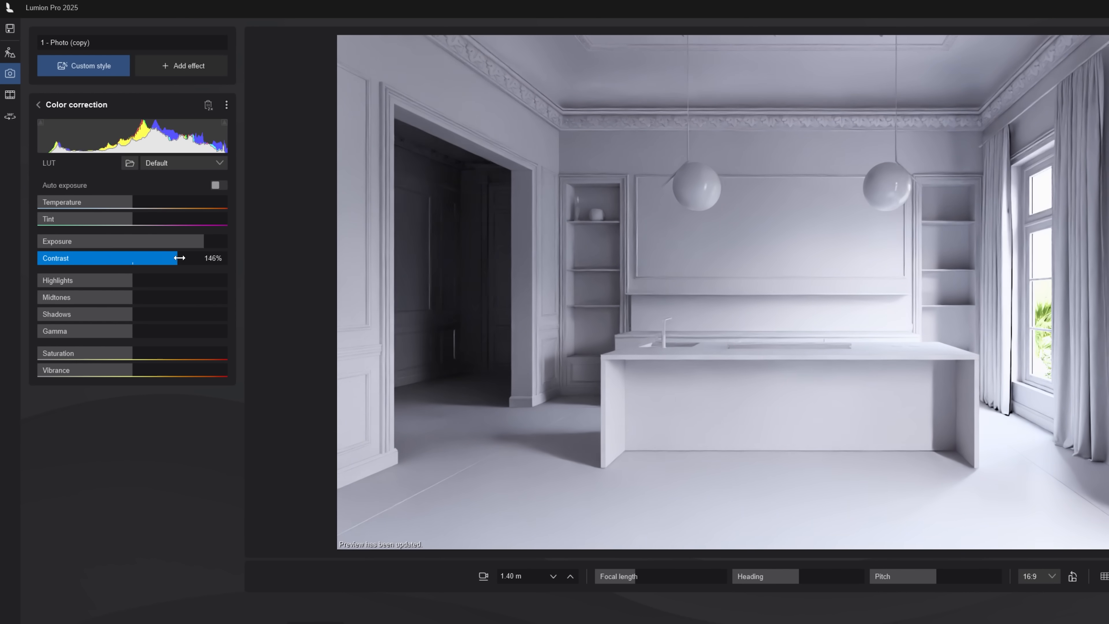
left_click_drag(179, 258, 181, 258)
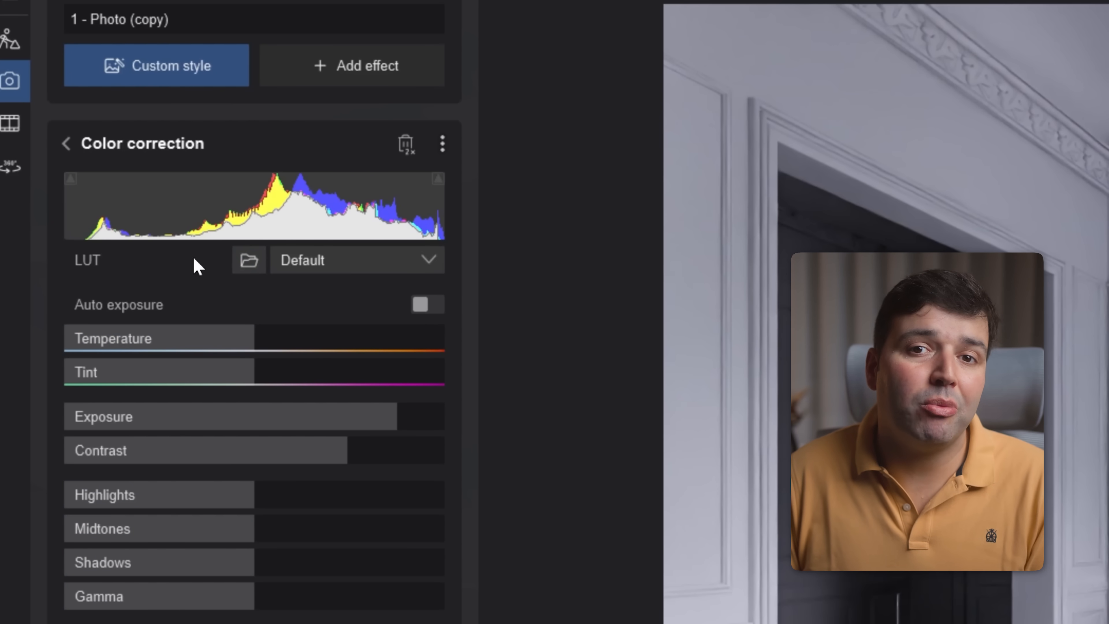
mouse_move(438, 182)
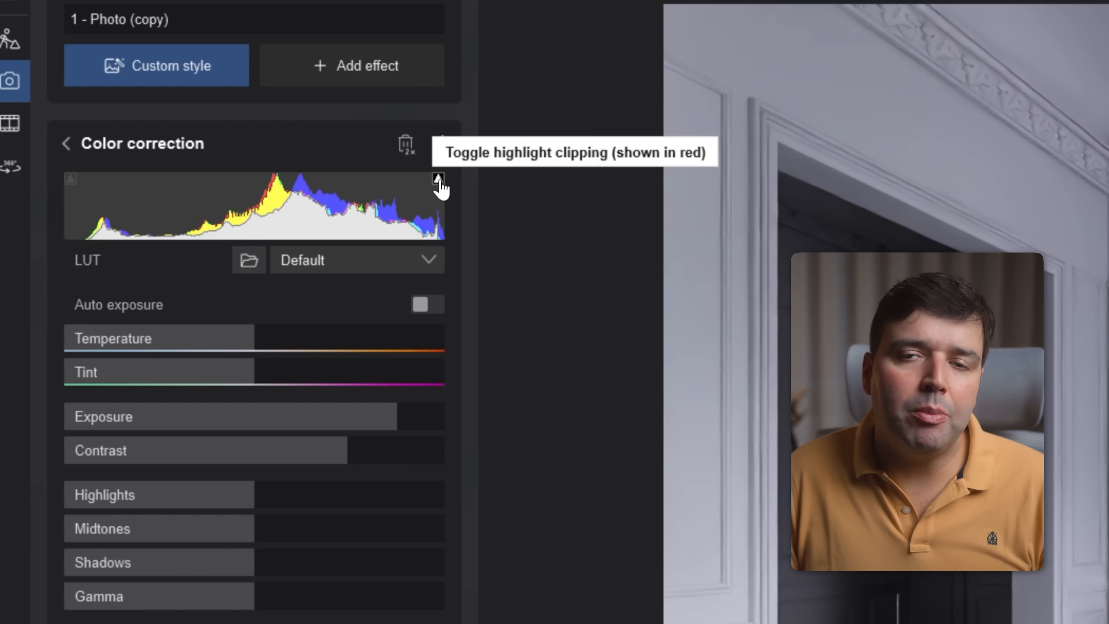
mouse_move(160, 191)
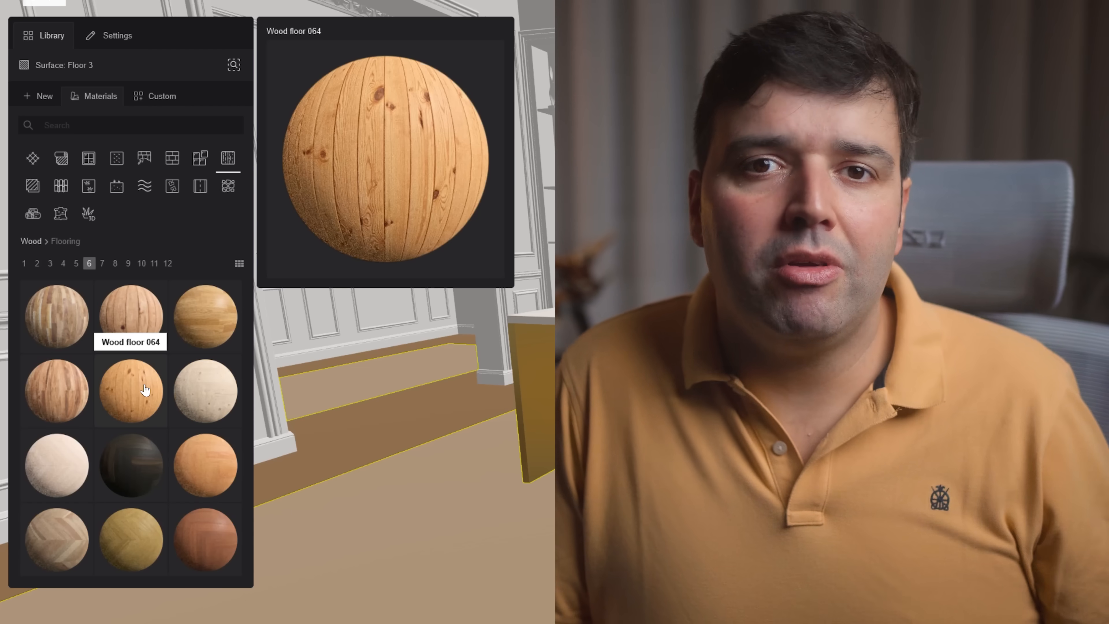
- Browse wood and stone floor materials and preview Concrete 055 for Floor 3
left_click(115, 264)
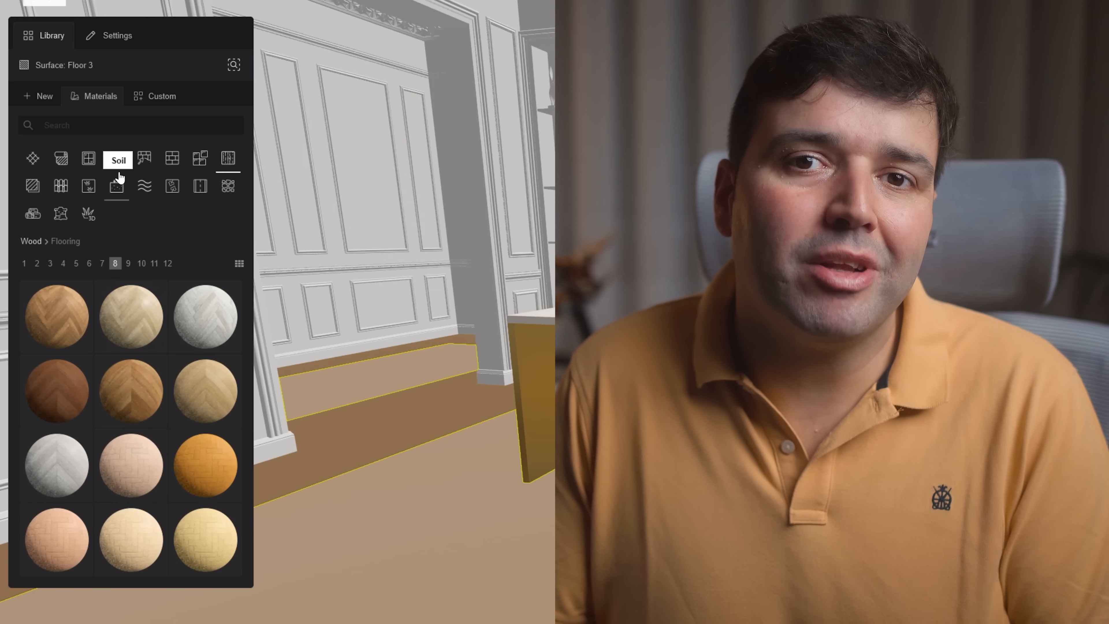
mouse_move(171, 158)
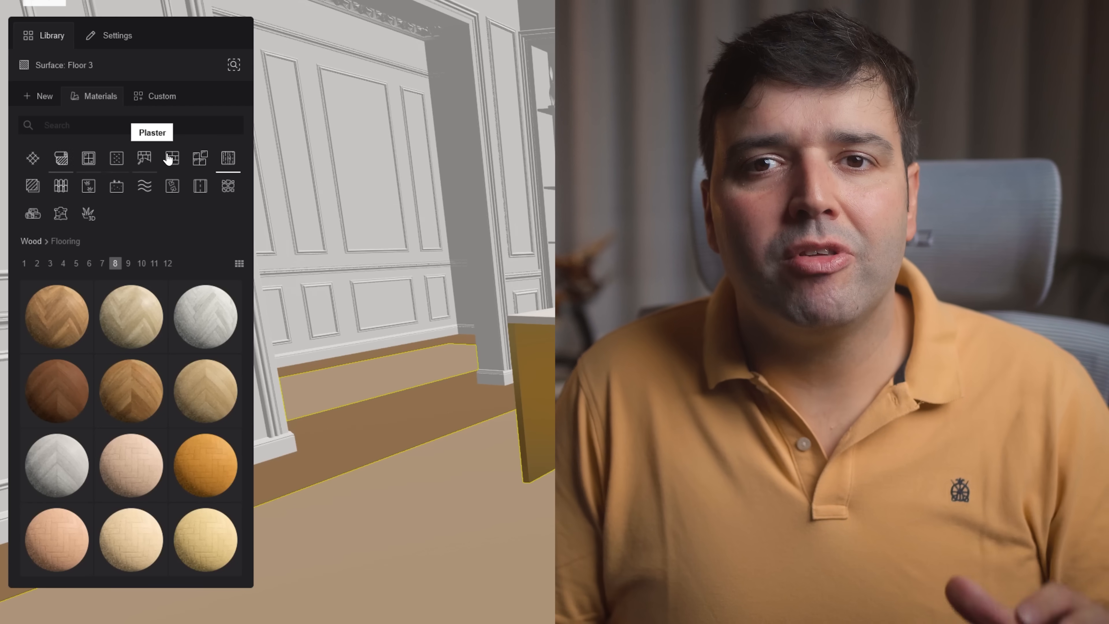
left_click(173, 158)
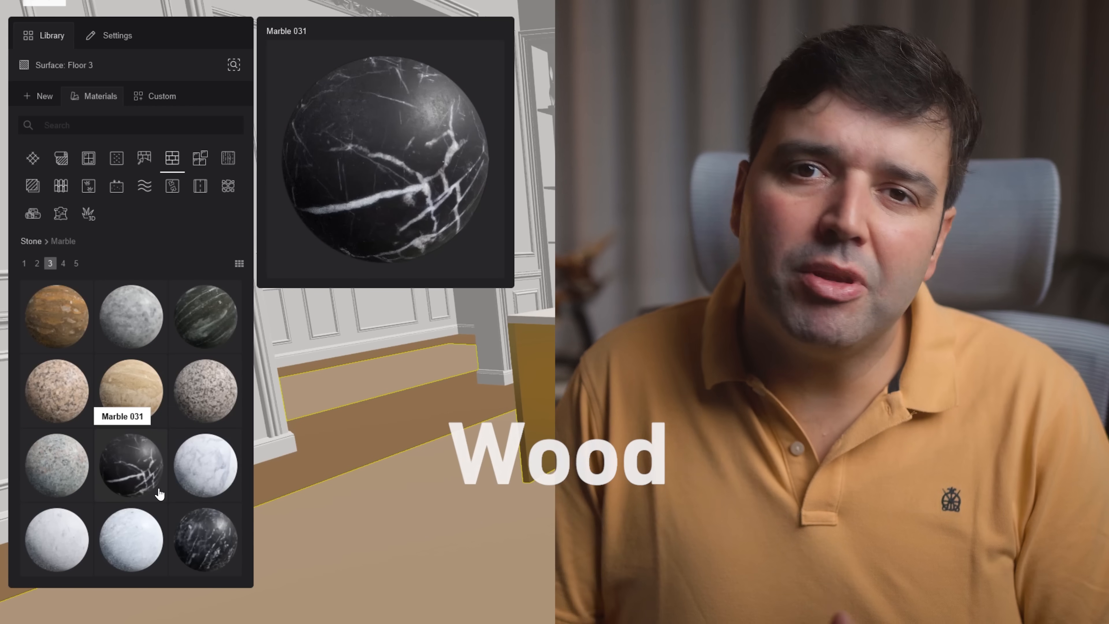
left_click(63, 264)
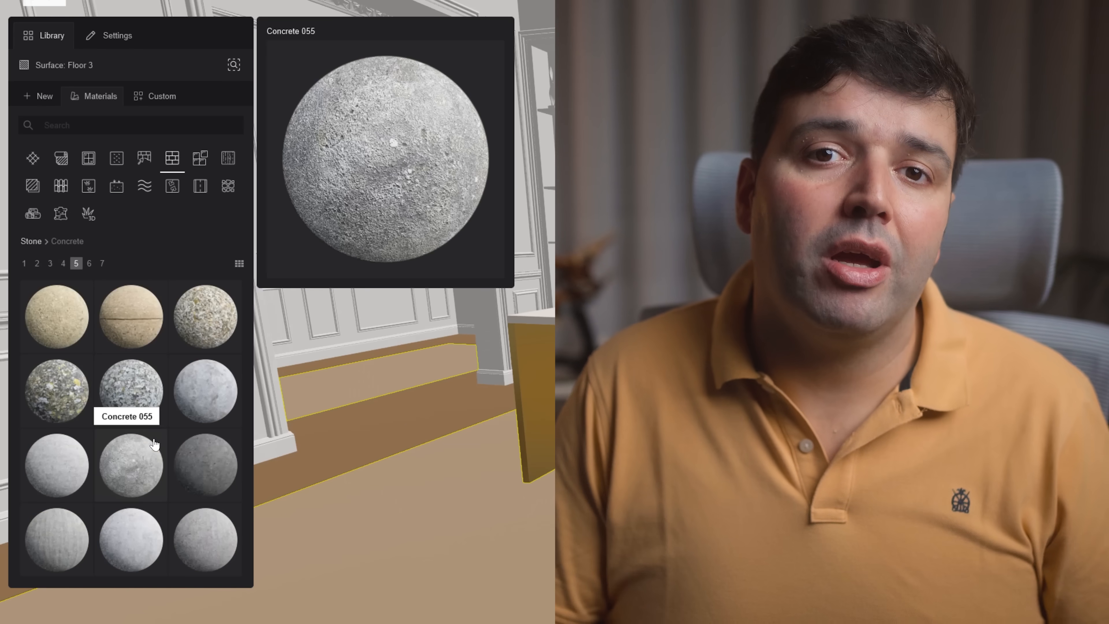
left_click(63, 264)
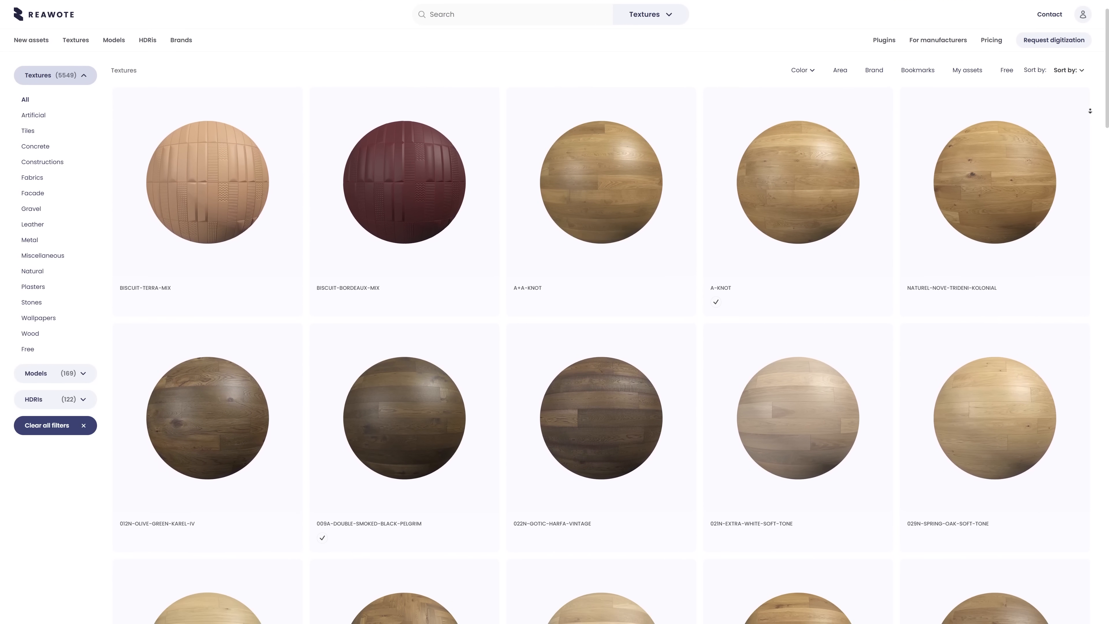
- Browse Reawote textures and the Cinema4D plugin details, dismissing the digitization request popup
scroll("down", 3)
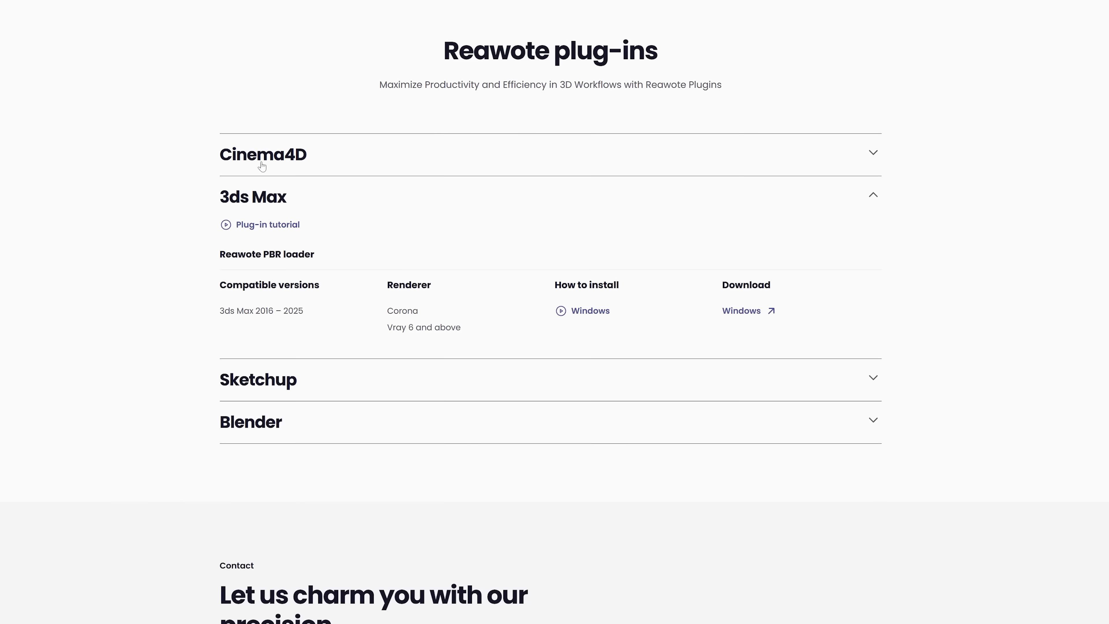
left_click(262, 154)
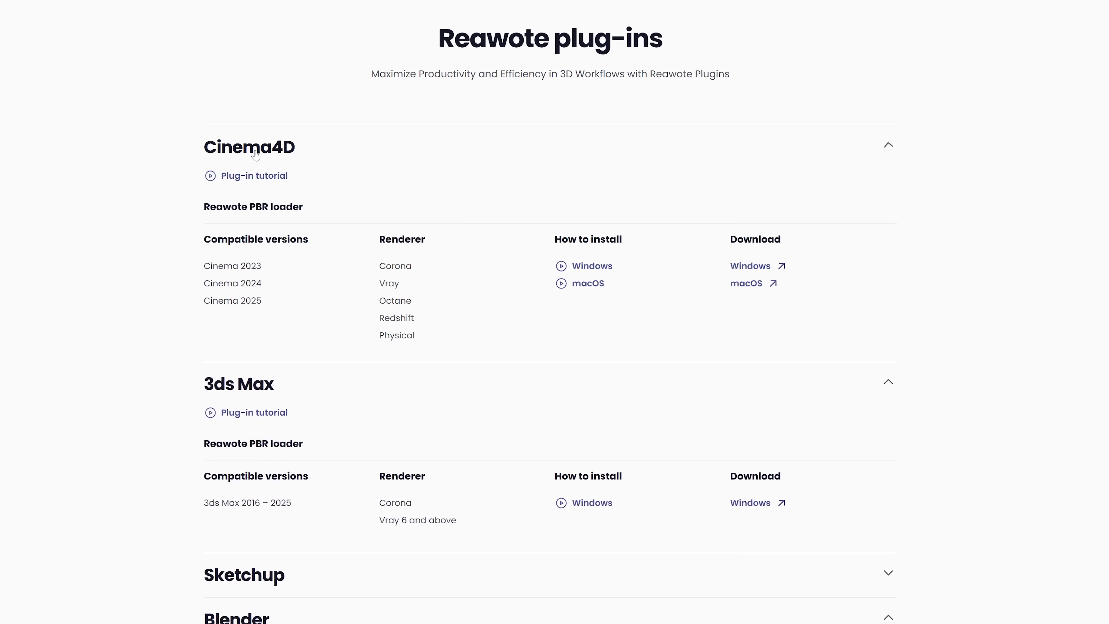
scroll("down", 3)
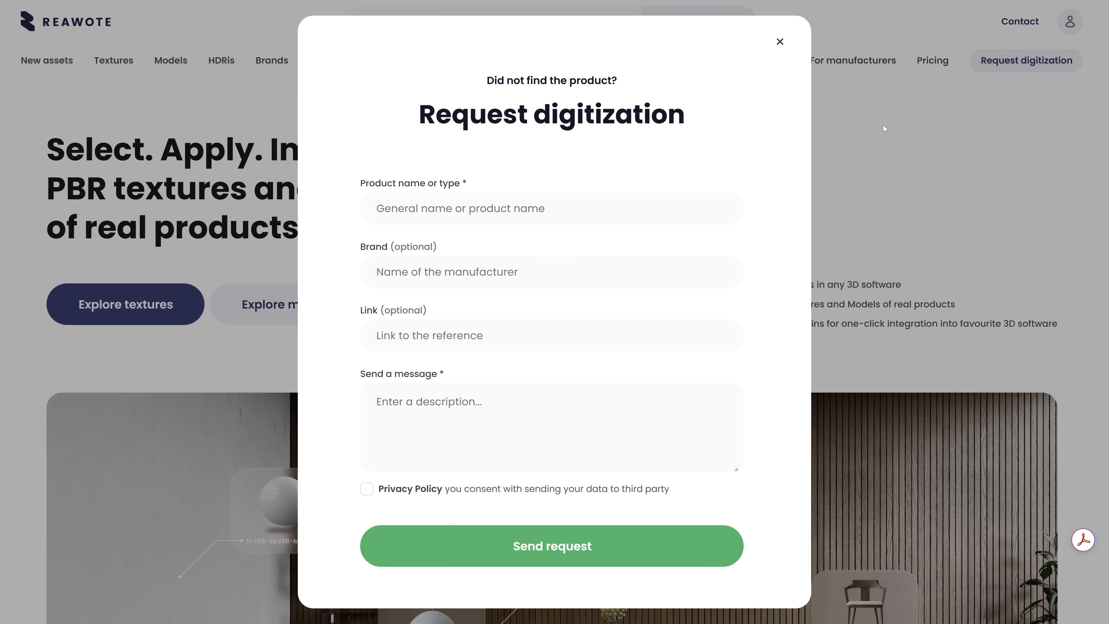
left_click(779, 41)
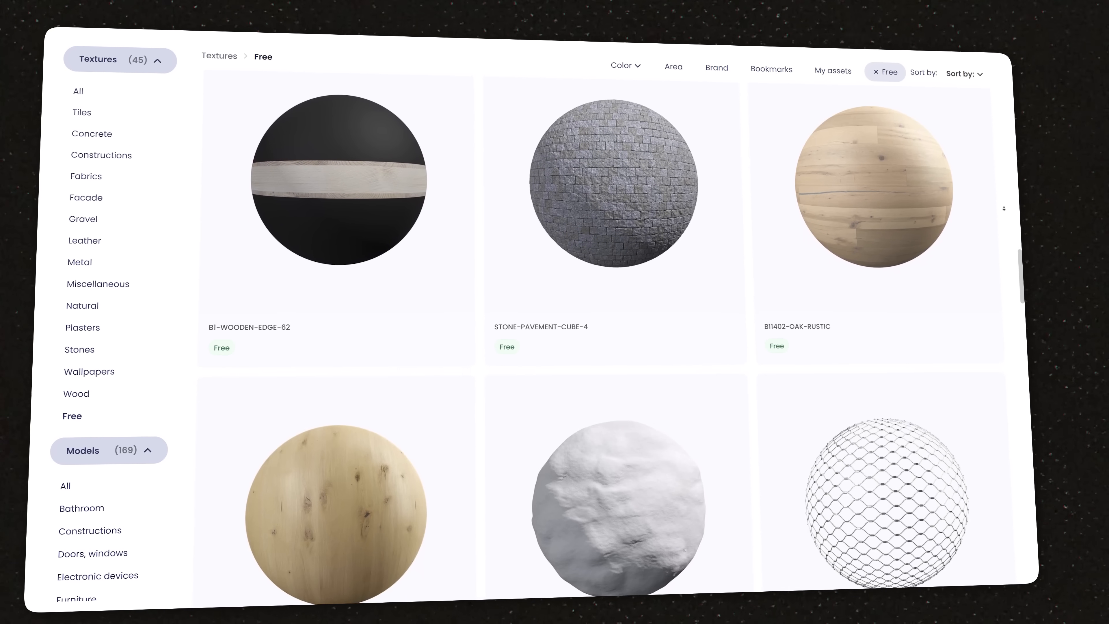
- Filter the Reawote catalogue down to the 45 free textures
scroll("down", 3)
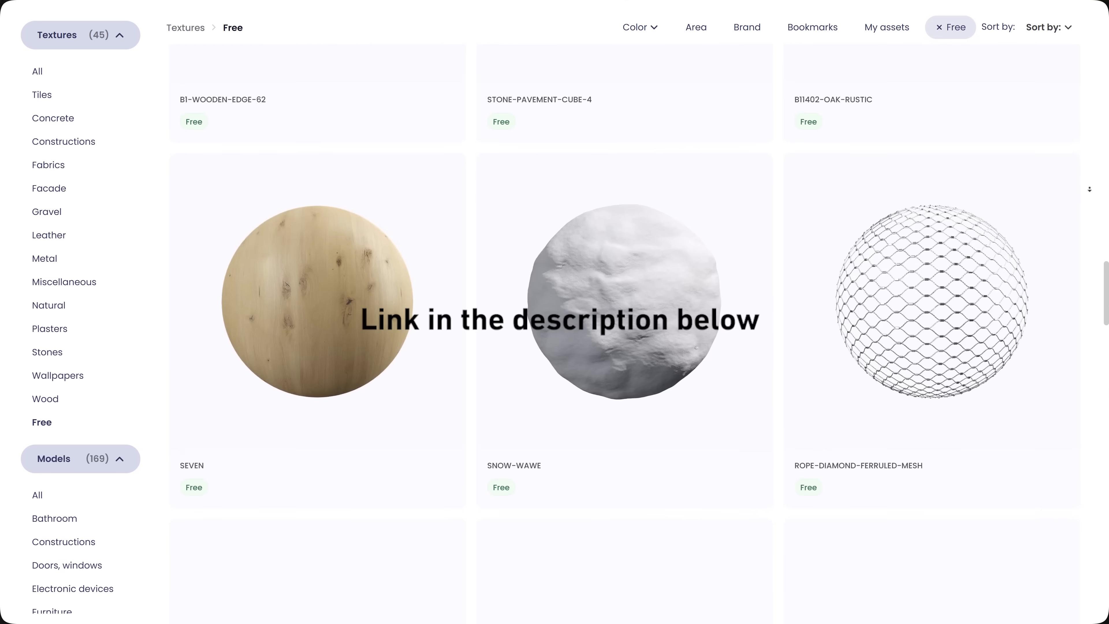
scroll("down", 3)
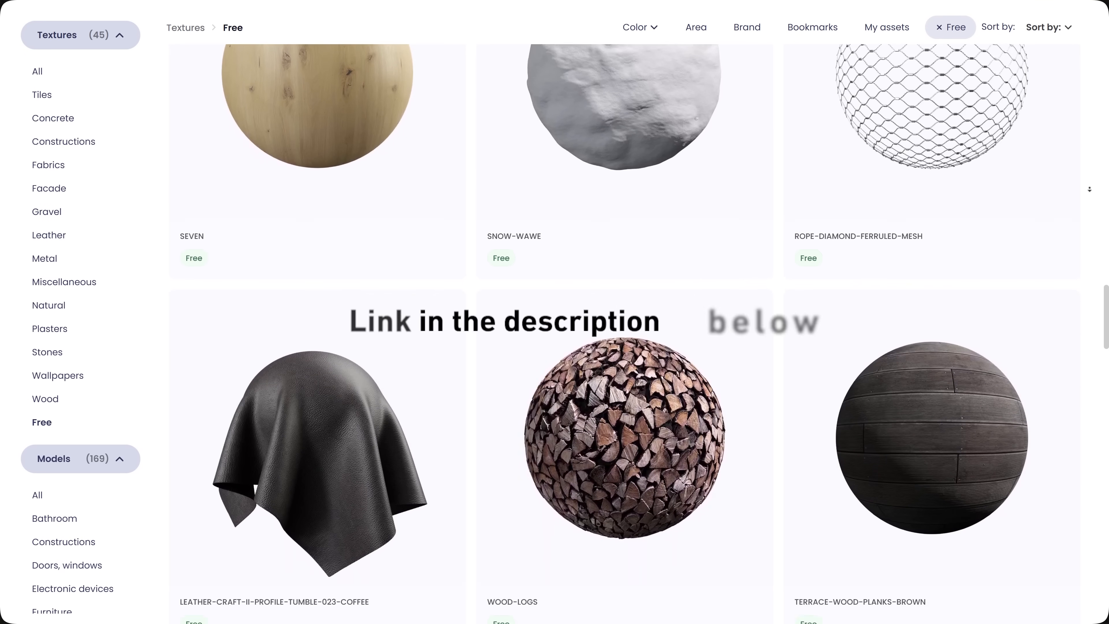
left_click(44, 258)
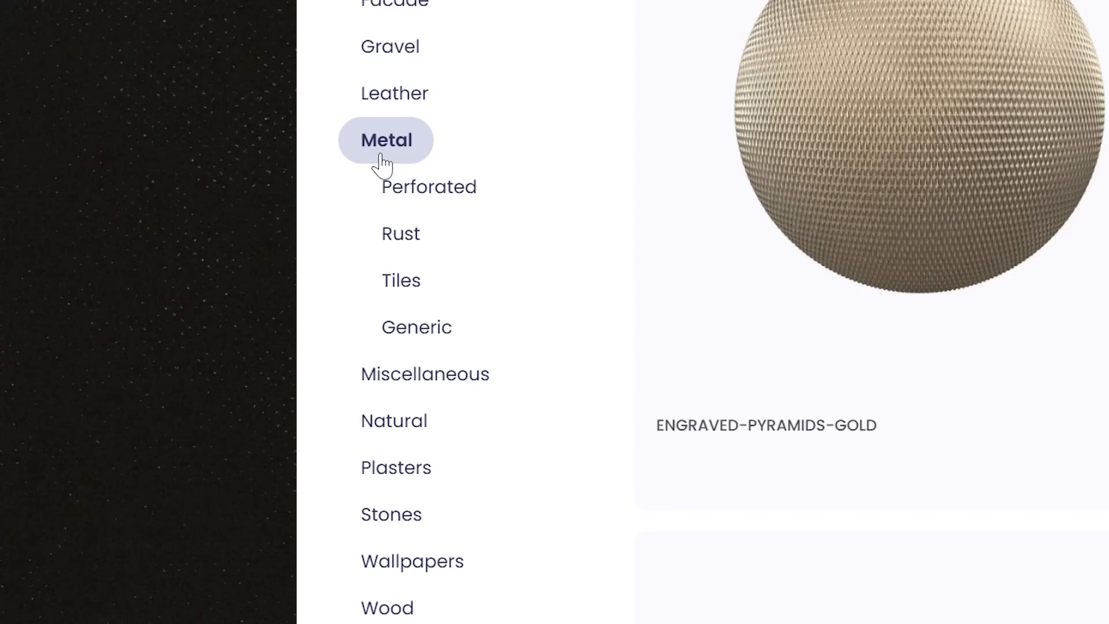
- Go to Metal > Generic and view the GOLD-DIRTY-BRUSHED texture at 4K resolution
left_click(416, 327)
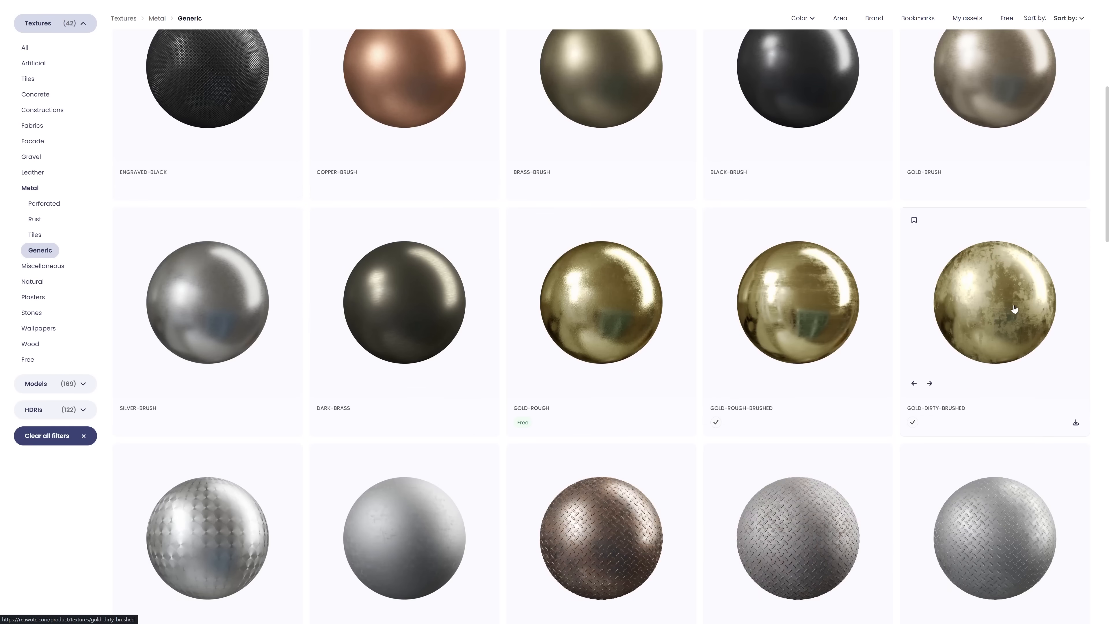
left_click(993, 301)
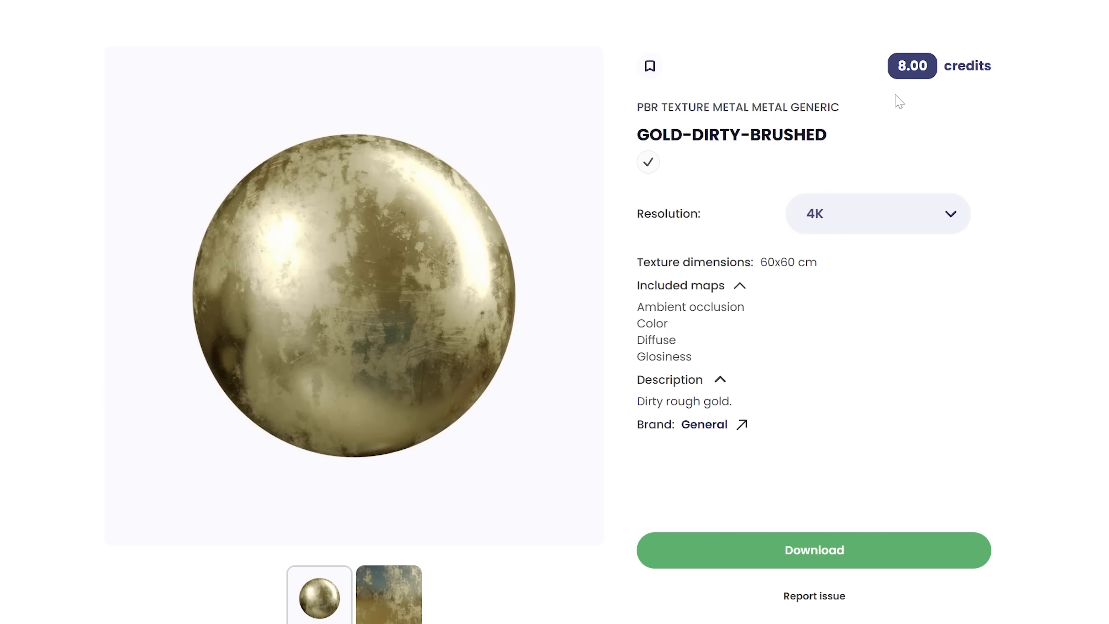
left_click(877, 213)
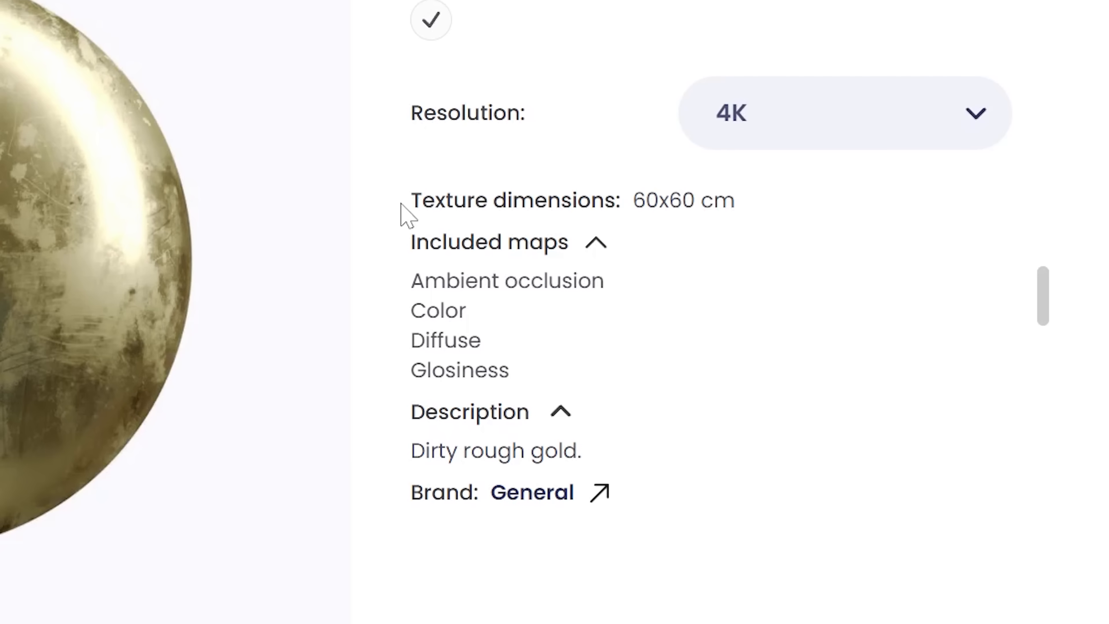
mouse_move(785, 211)
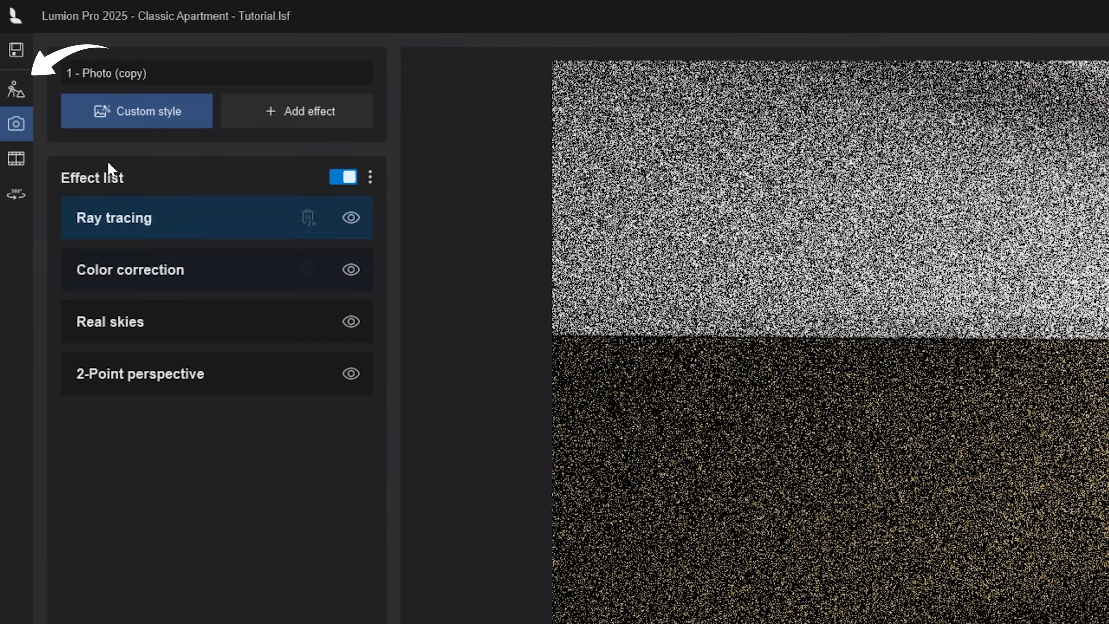
- Switch to Build mode and select the CabinetDoor1 surface to edit its gold material
left_click(16, 88)
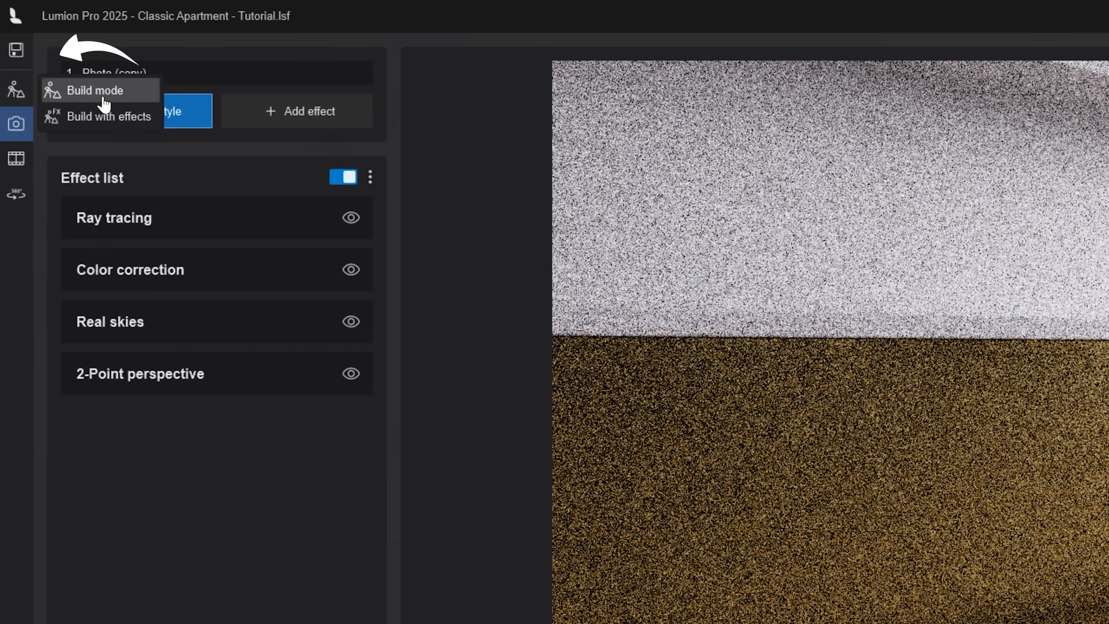
left_click(95, 90)
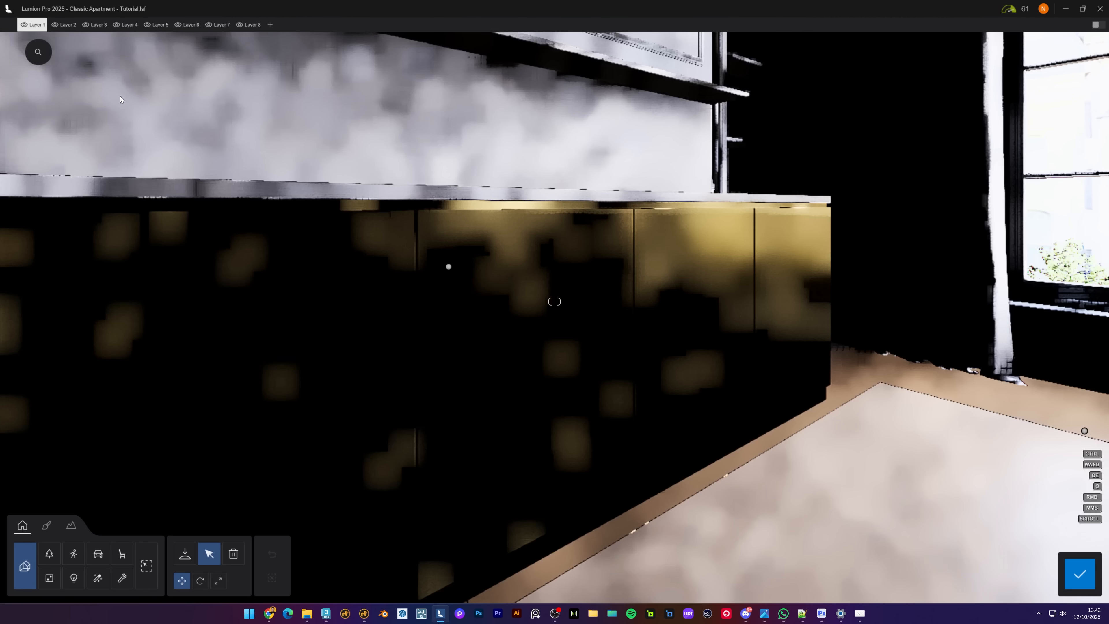
left_click(46, 525)
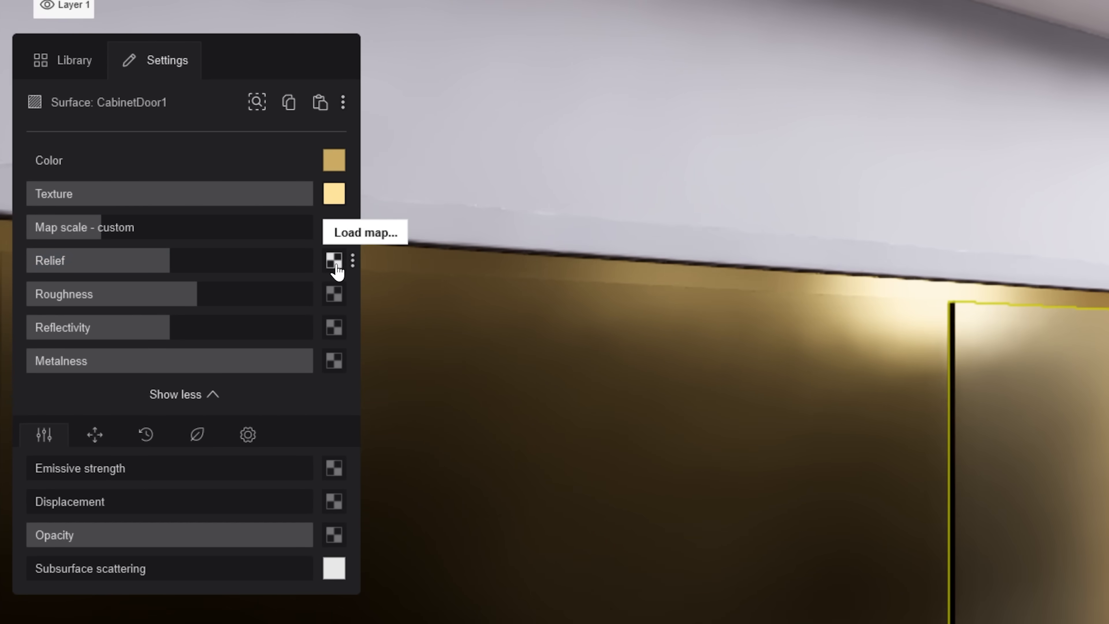
- Load the Gold-Dirty-Brushed normal map for Relief and the roughness map for Roughness
left_click(365, 231)
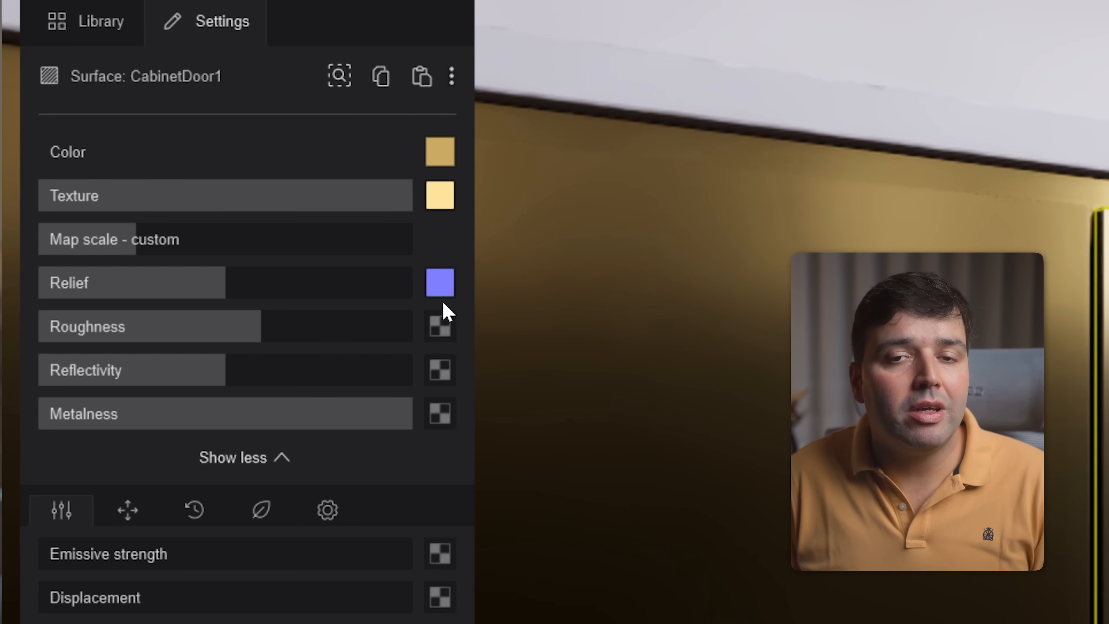
left_click(439, 283)
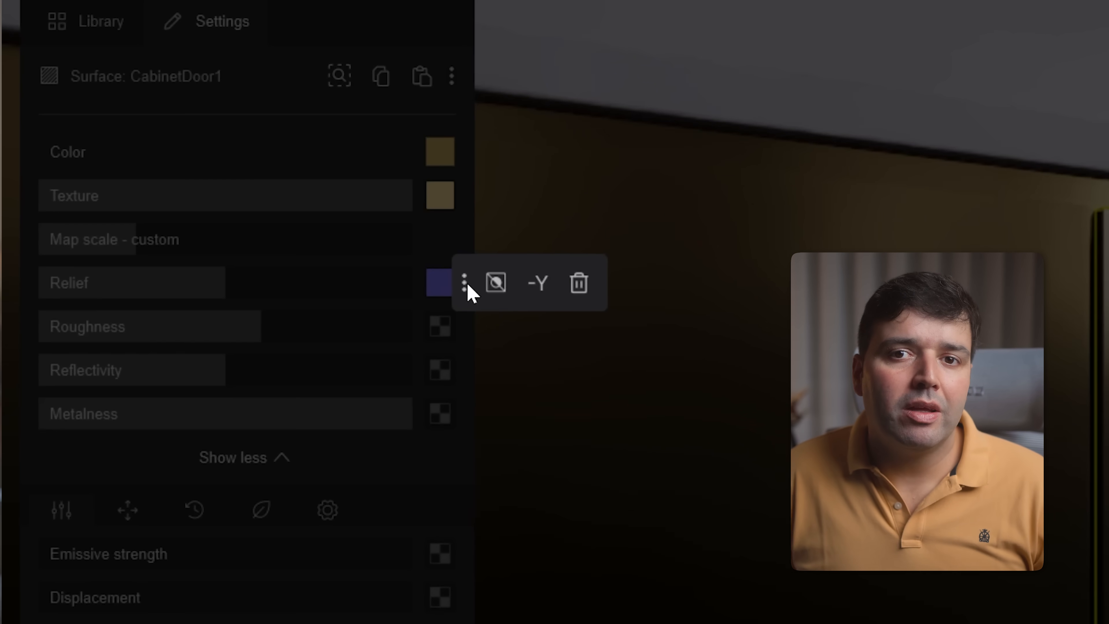
mouse_move(537, 284)
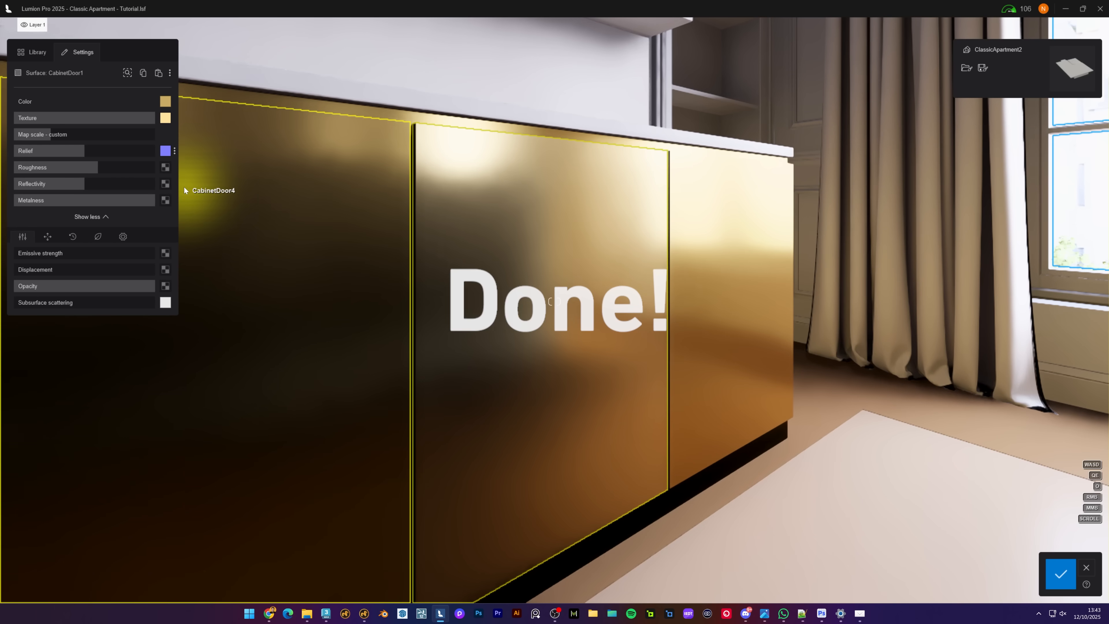
left_click(165, 167)
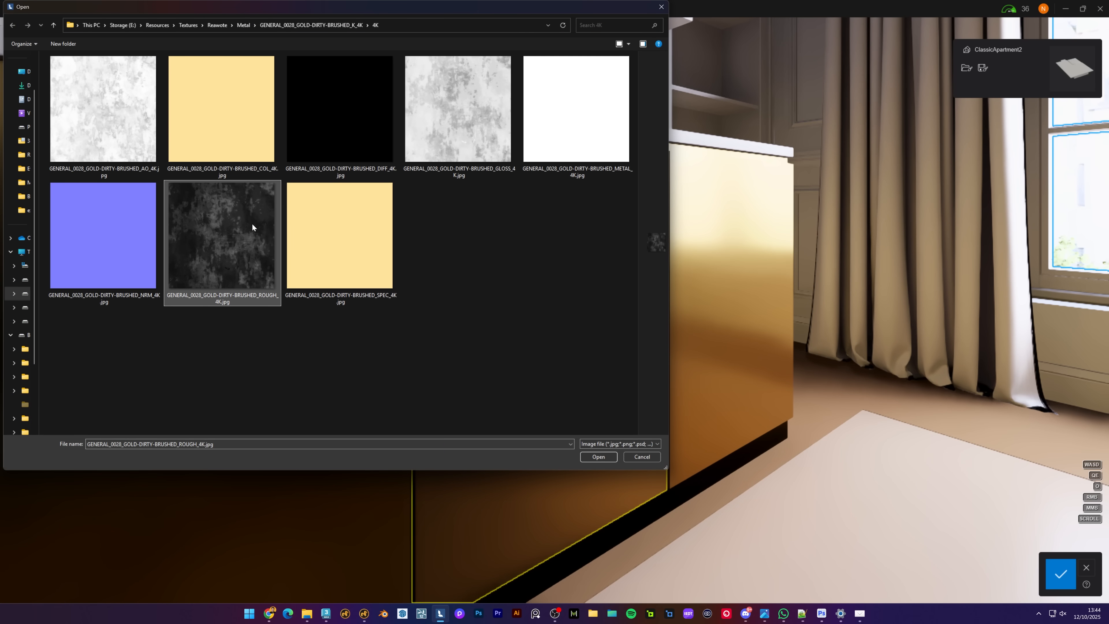
left_click(598, 457)
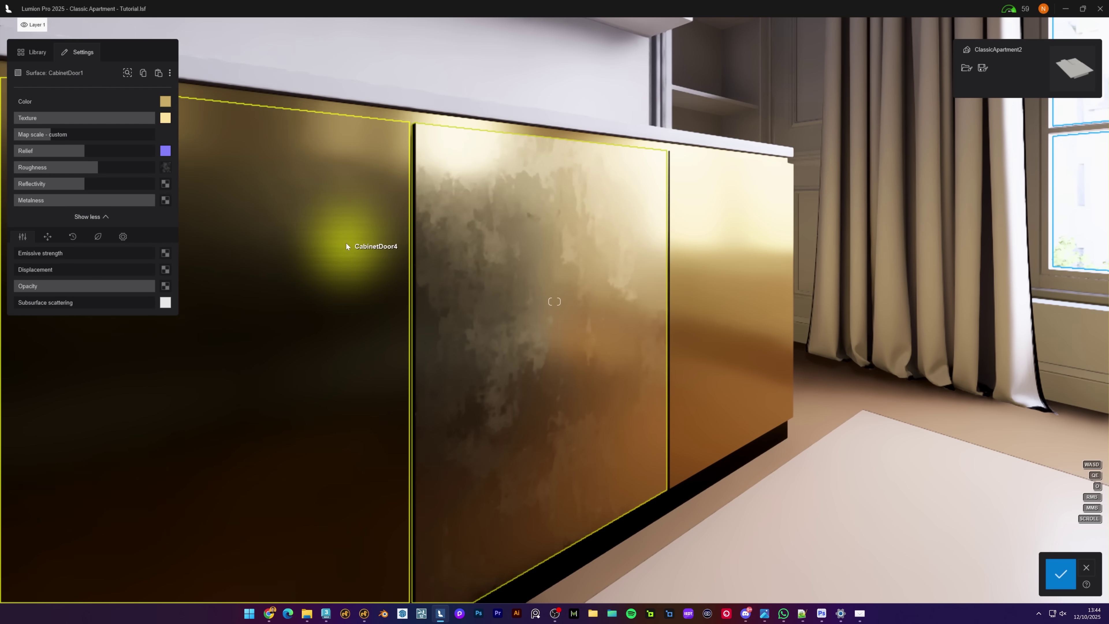
- Load the Gold-Dirty-Brushed specular map for Reflectivity, giving a mottled brushed gold
left_click_drag(42, 167, 95, 167)
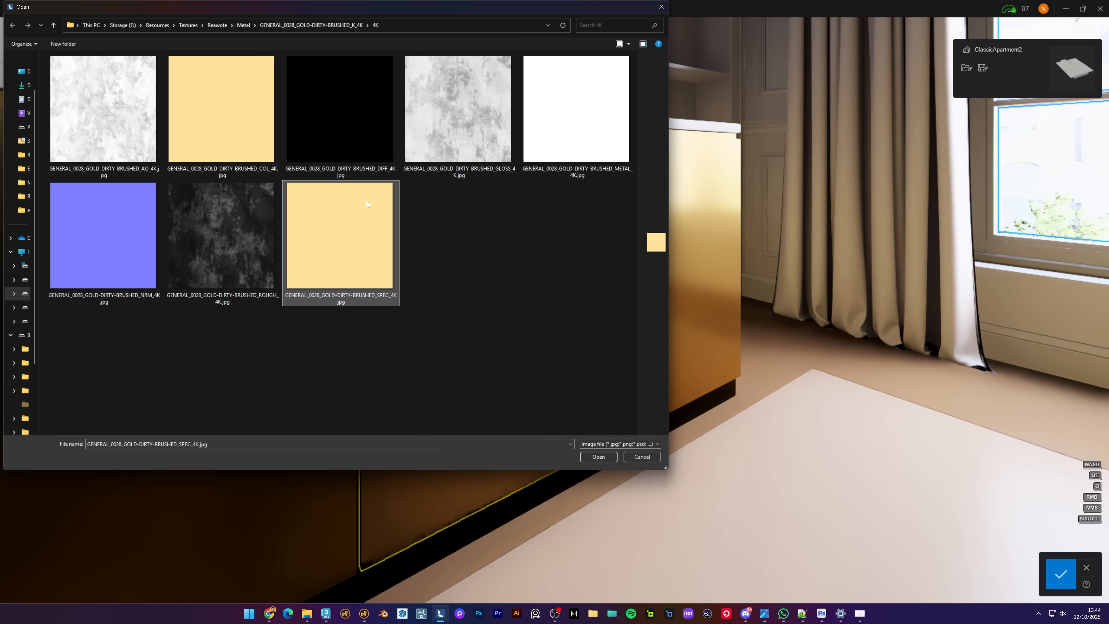
left_click(598, 456)
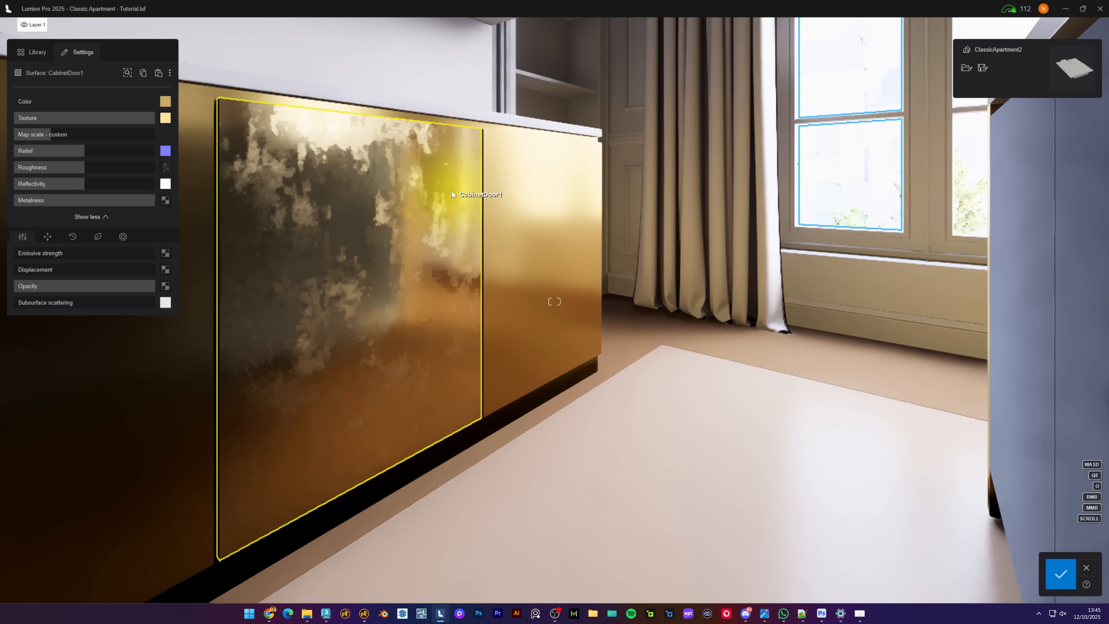
left_click(165, 101)
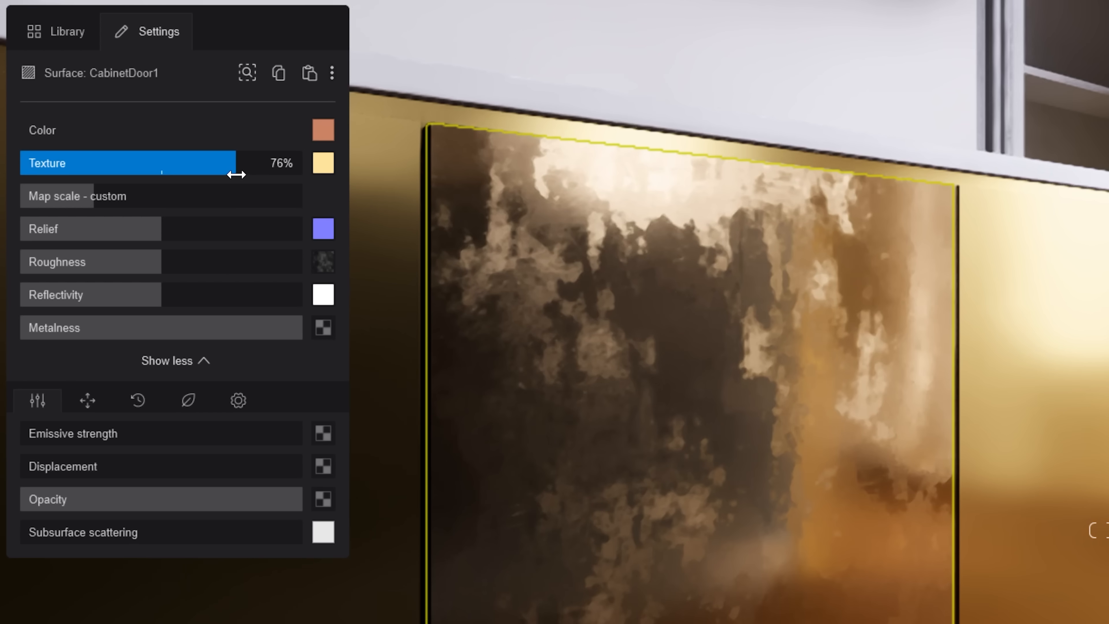
- Set the door texture strength to about 76% and toggle landscape tiling
left_click(323, 129)
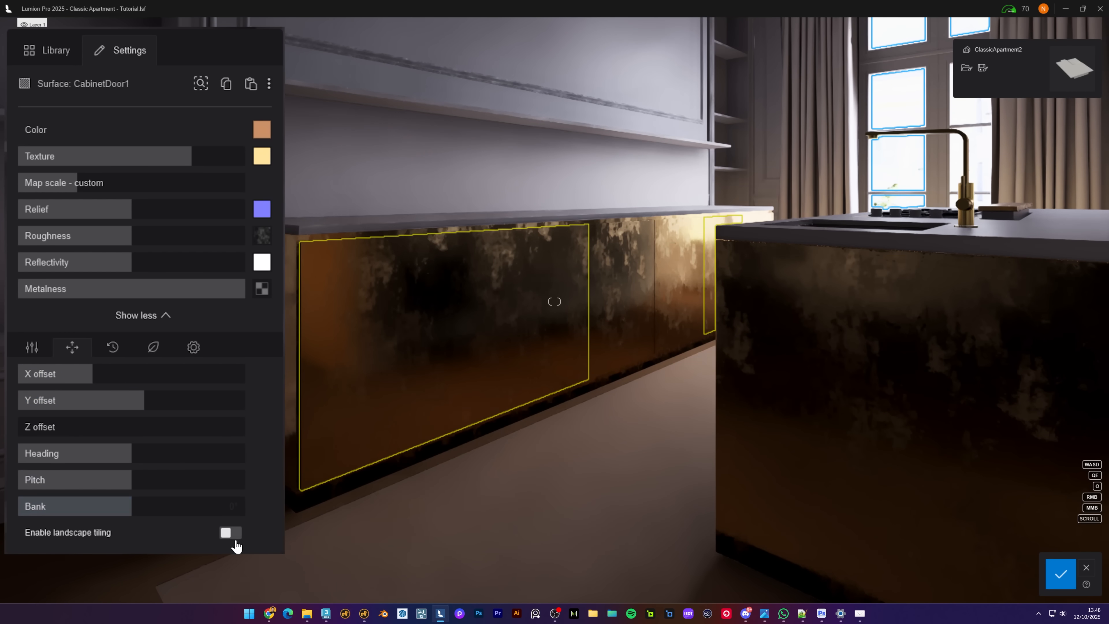
left_click(230, 532)
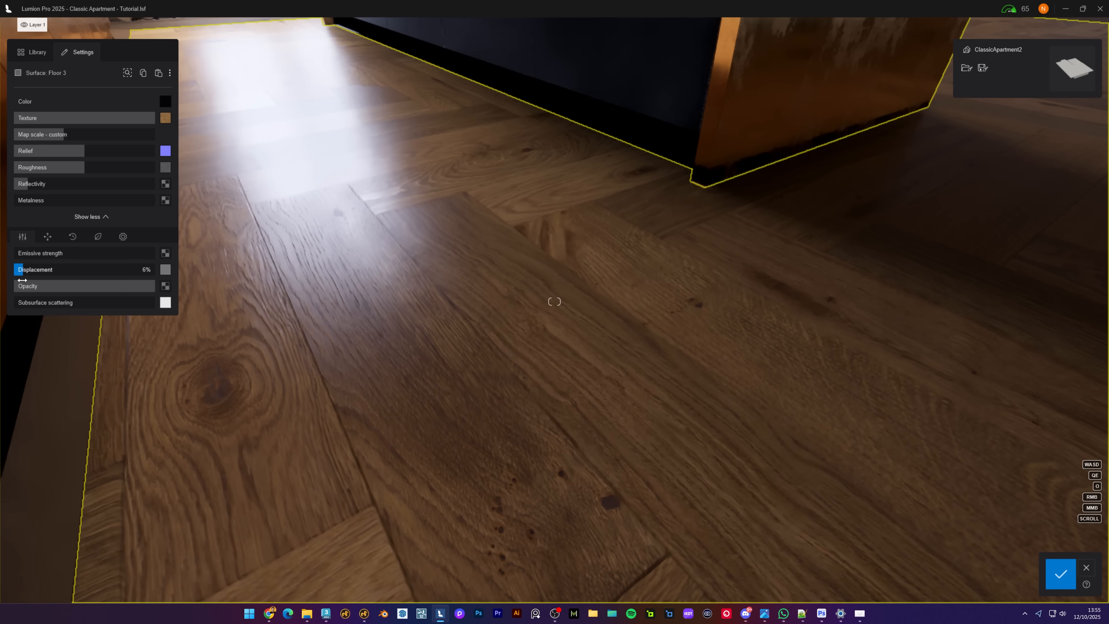
- Give the herringbone oak floor a small displacement of about 6%
left_click(47, 236)
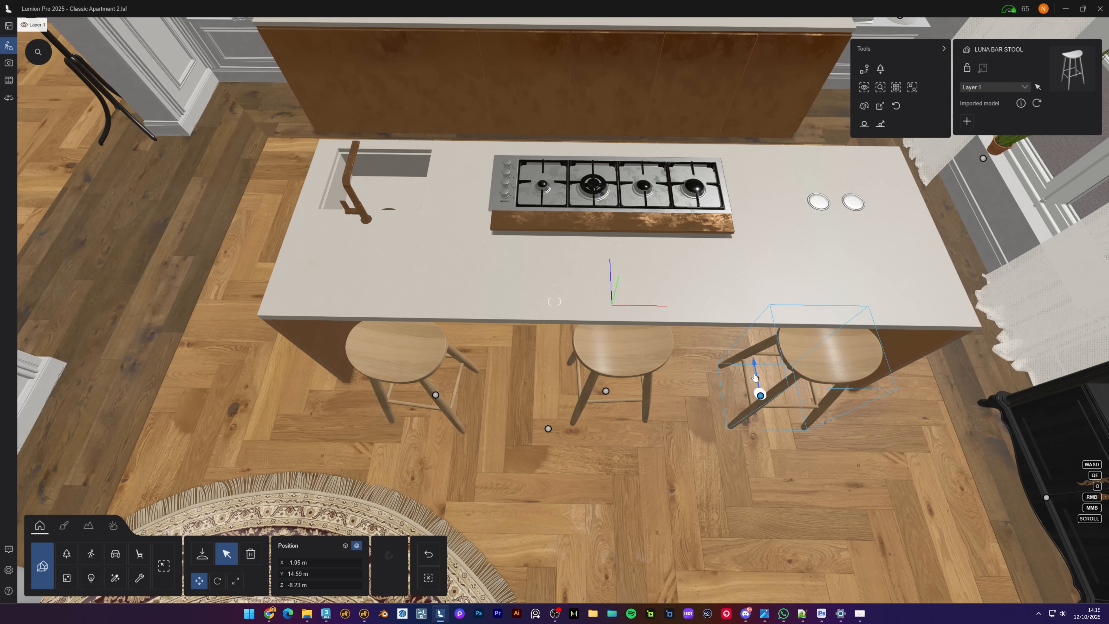
- Move the right-hand Luna bar stool into place beside the island
left_click(218, 581)
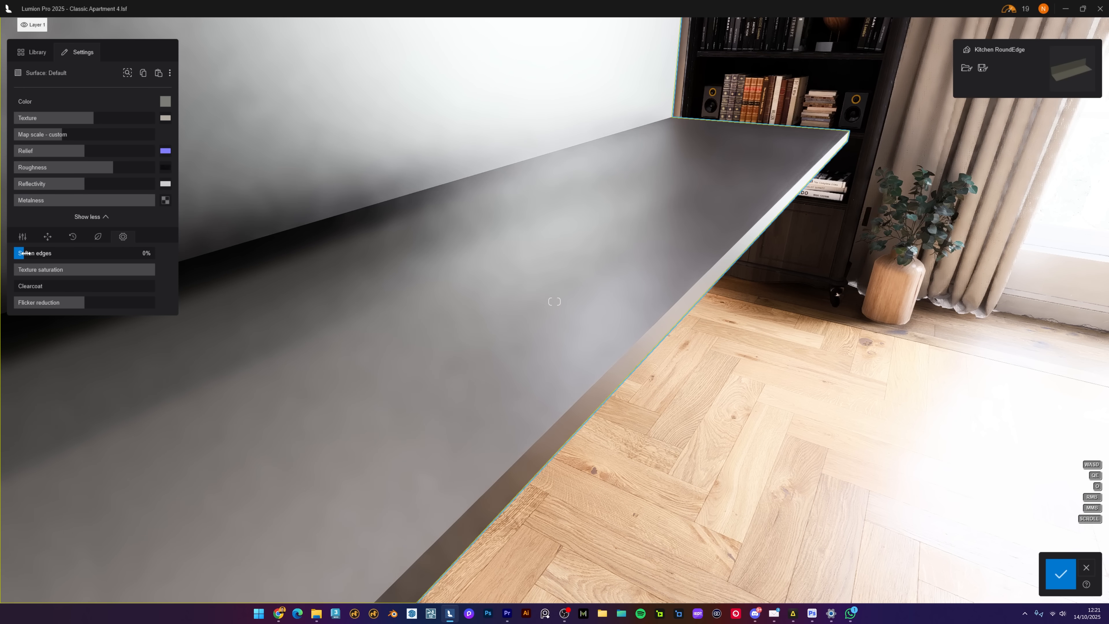
- Set the Kitchen RoundEdge worktop's Soften edges value to 0%
left_click_drag(21, 253, 64, 253)
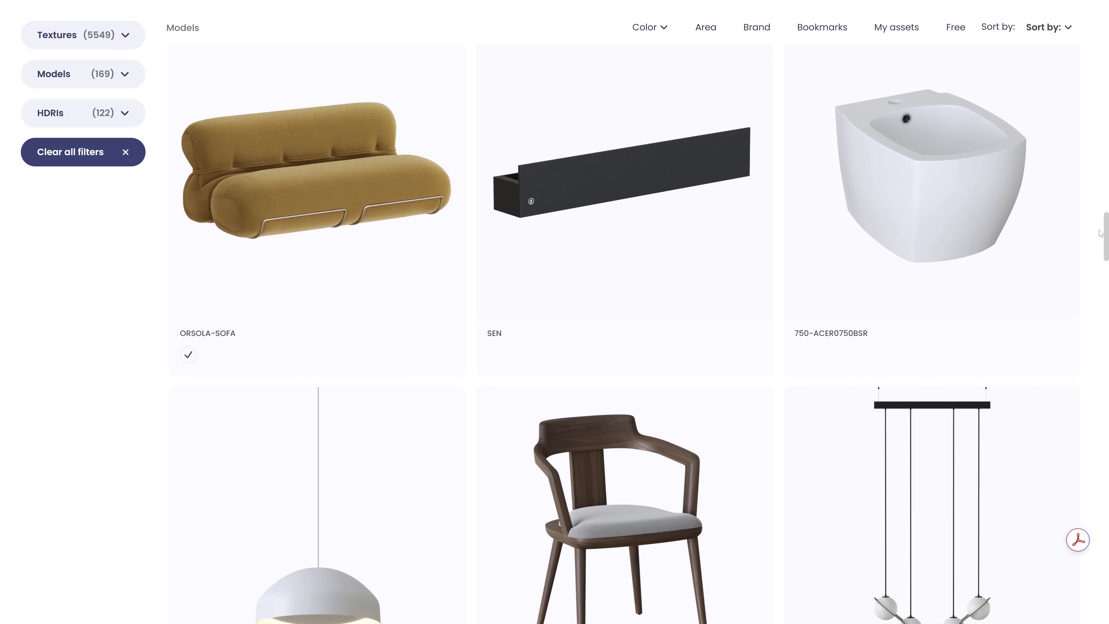
- View the ORSOLA lounge chair's front-view and close-up detail photos on the Reawote page
scroll("down", 3)
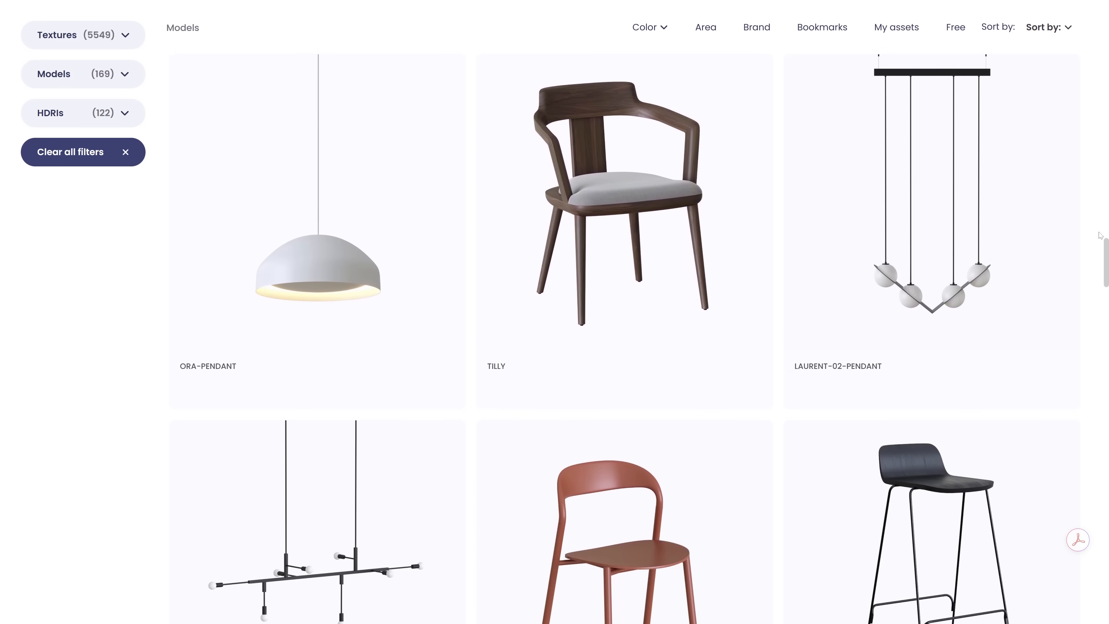
scroll("down", 3)
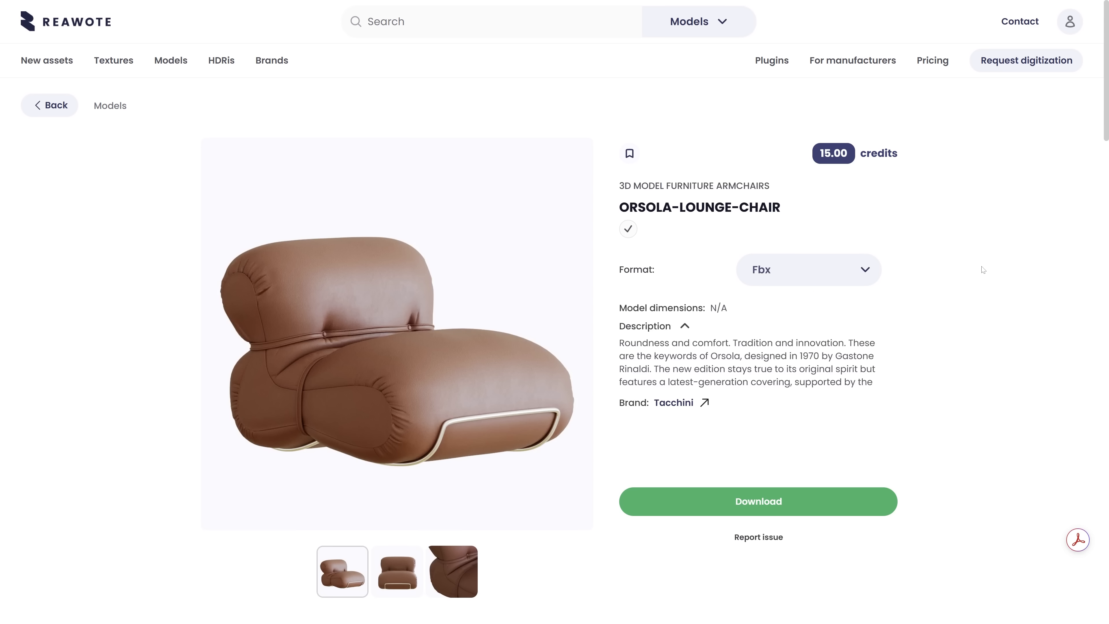
mouse_move(673, 407)
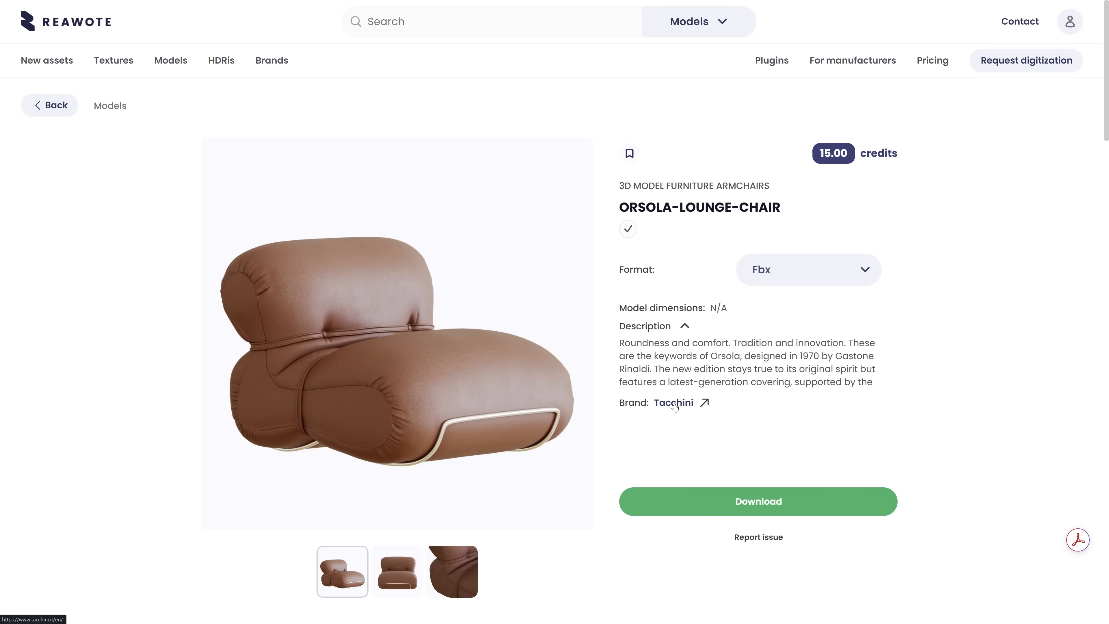
left_click(397, 571)
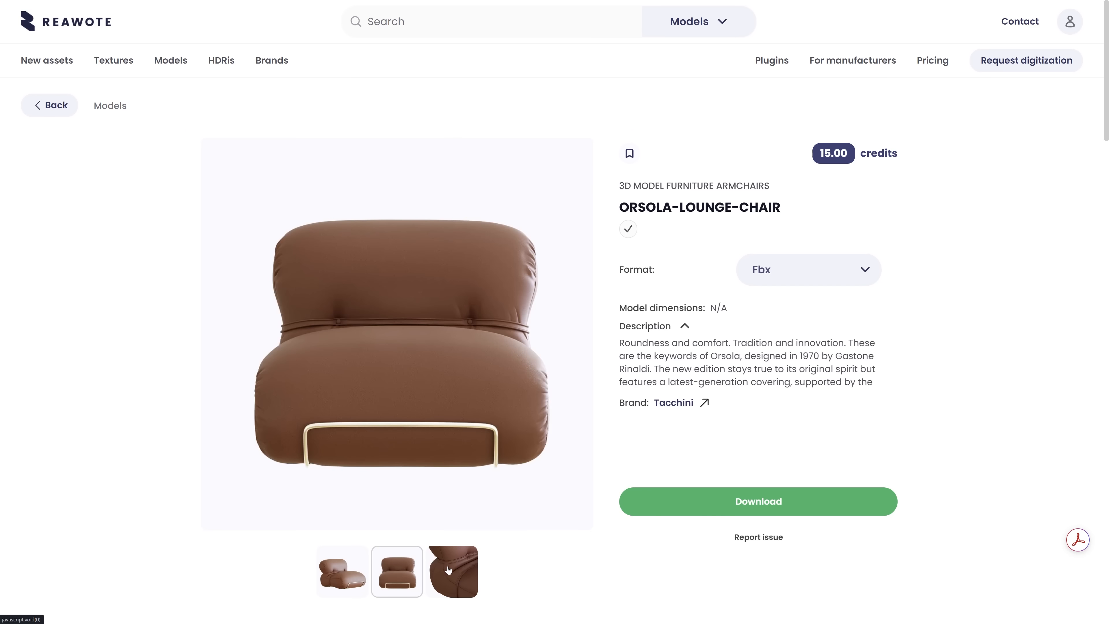
left_click(451, 571)
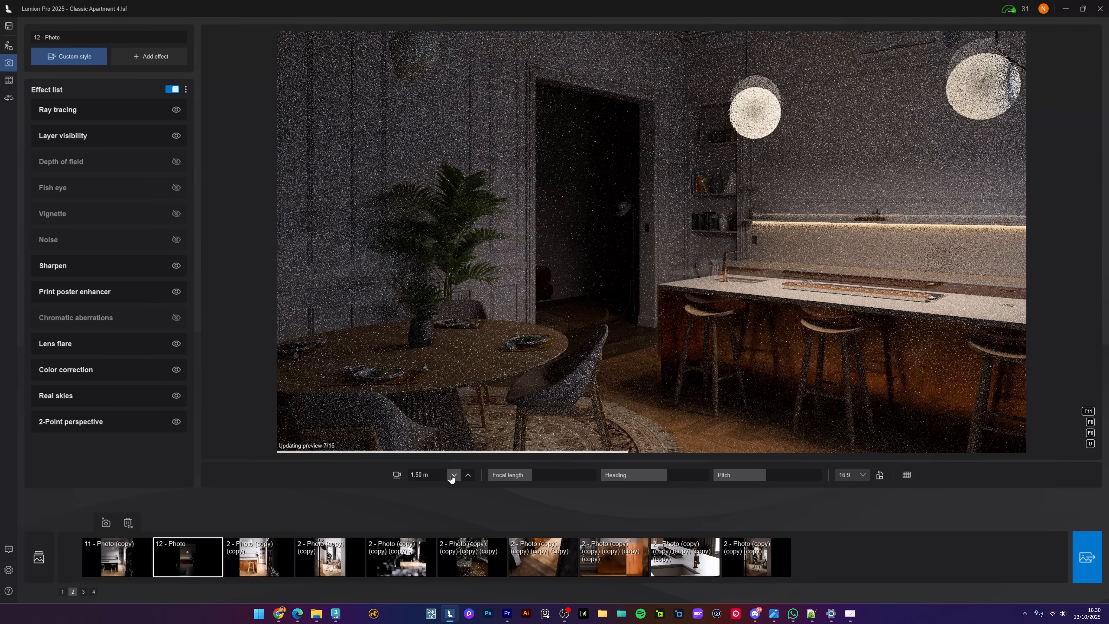
- Lower Photo 12's camera height to around 1.17 m
left_click(453, 475)
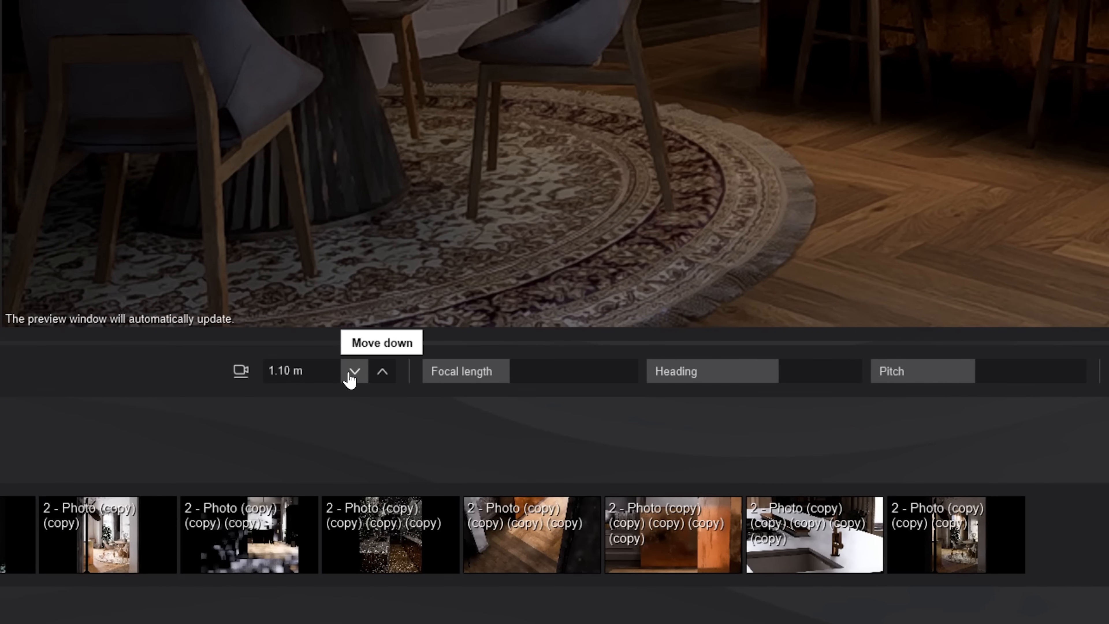
left_click(381, 371)
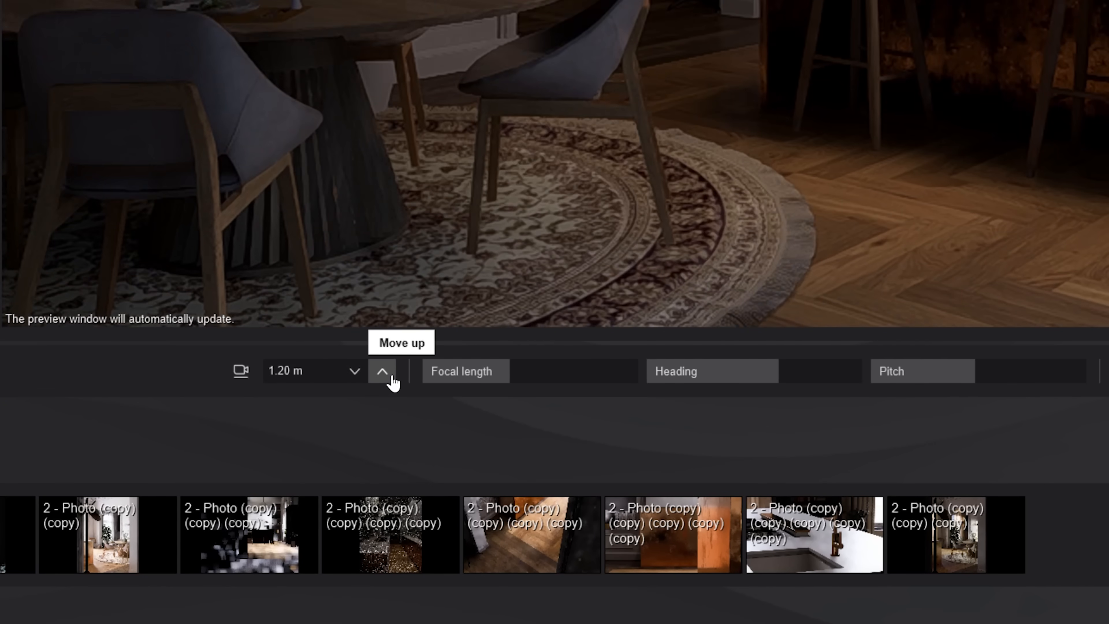
left_click(382, 371)
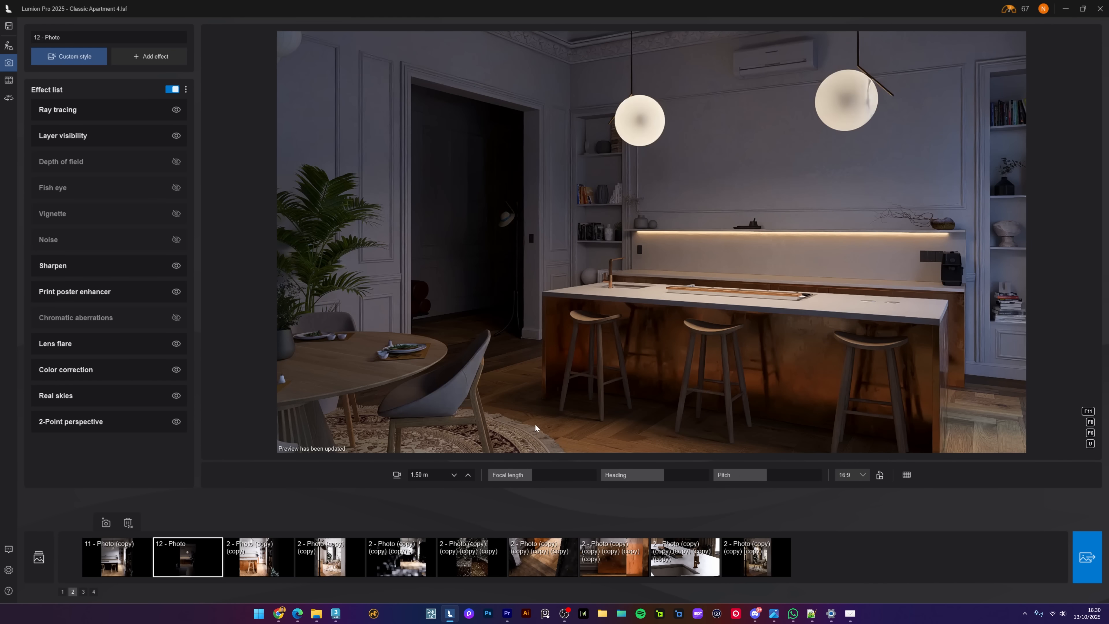
- Add a 2-Point perspective effect to the photo and toggle its Enabled state
left_click(148, 57)
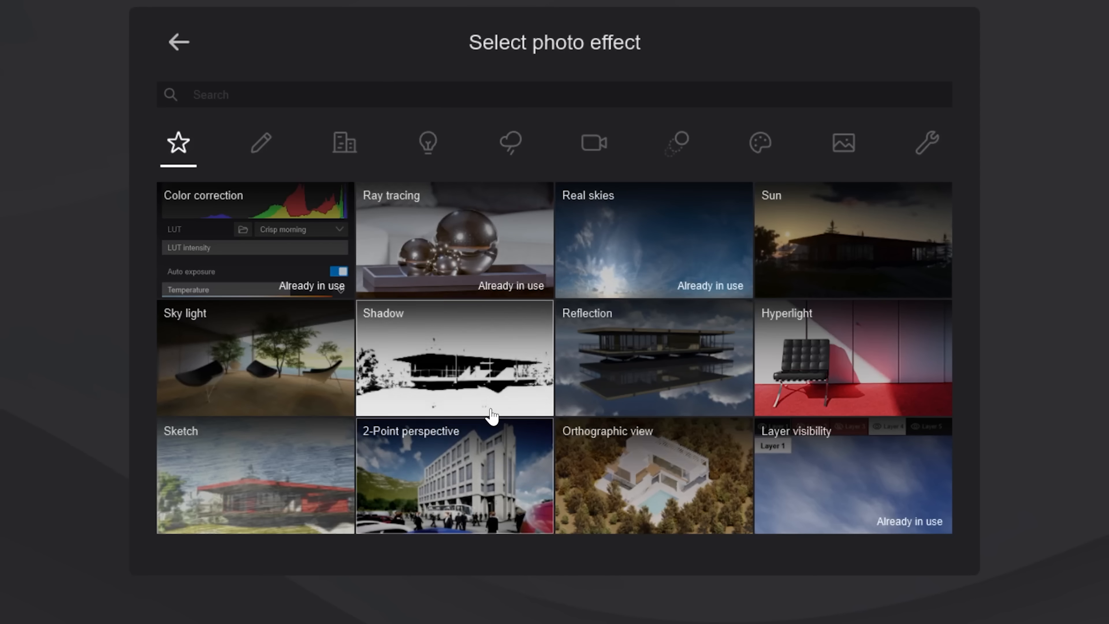
left_click(454, 474)
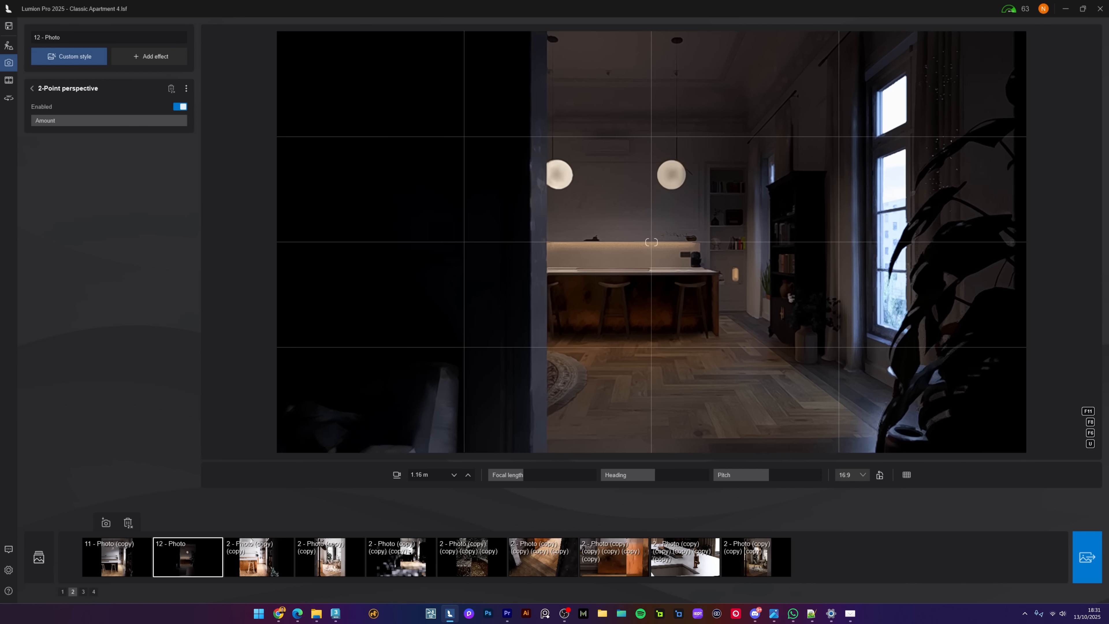
left_click(180, 107)
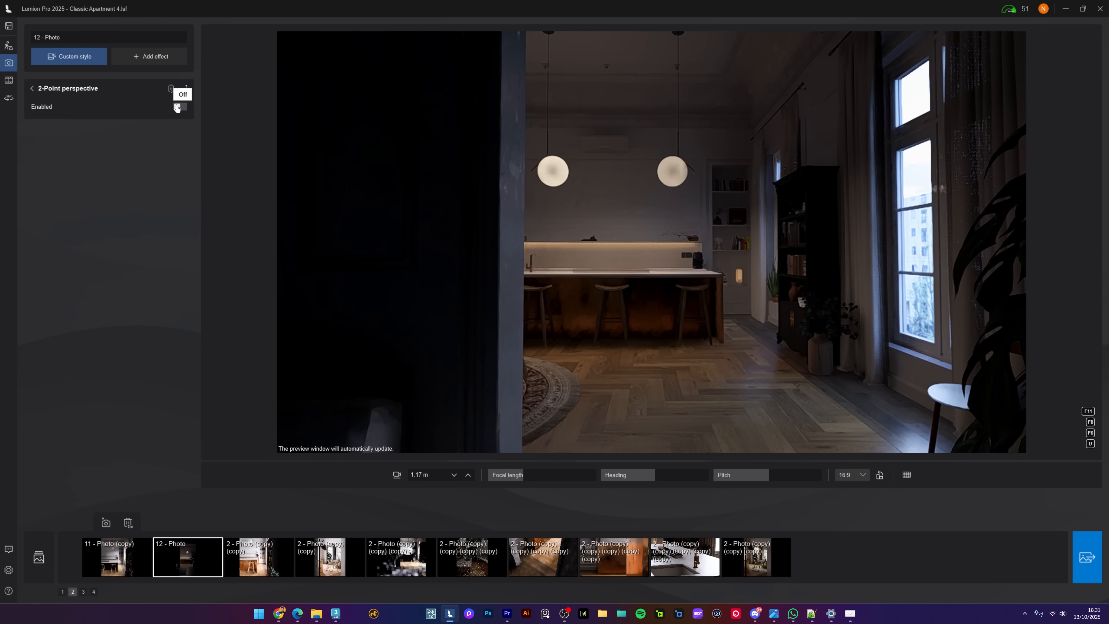
left_click(179, 108)
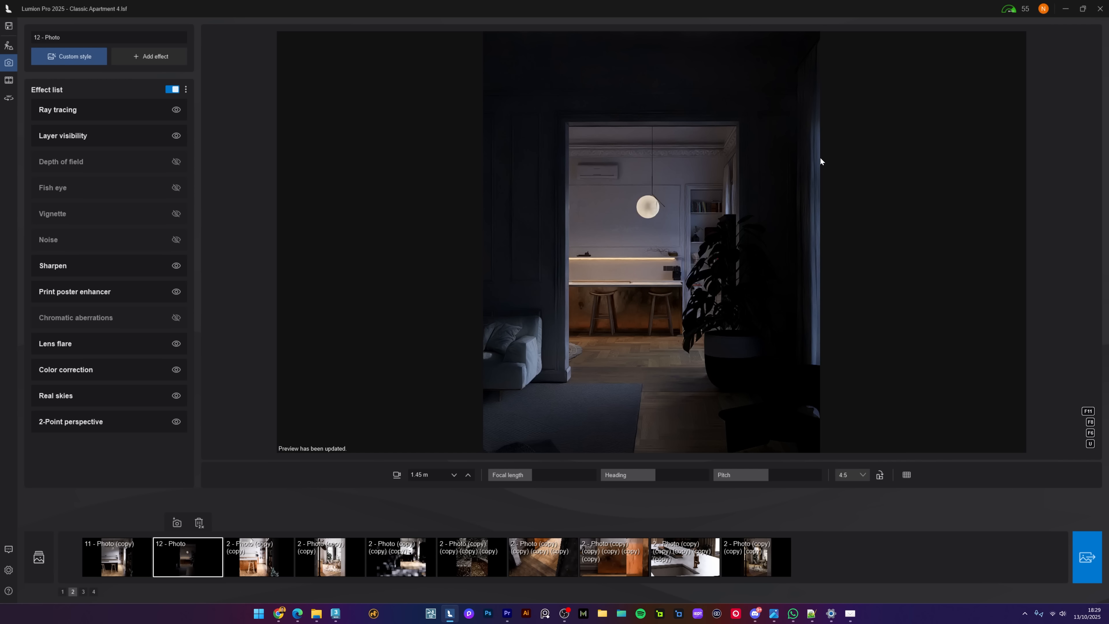
- Cycle the composition grid overlays on the photo preview
left_click(70, 422)
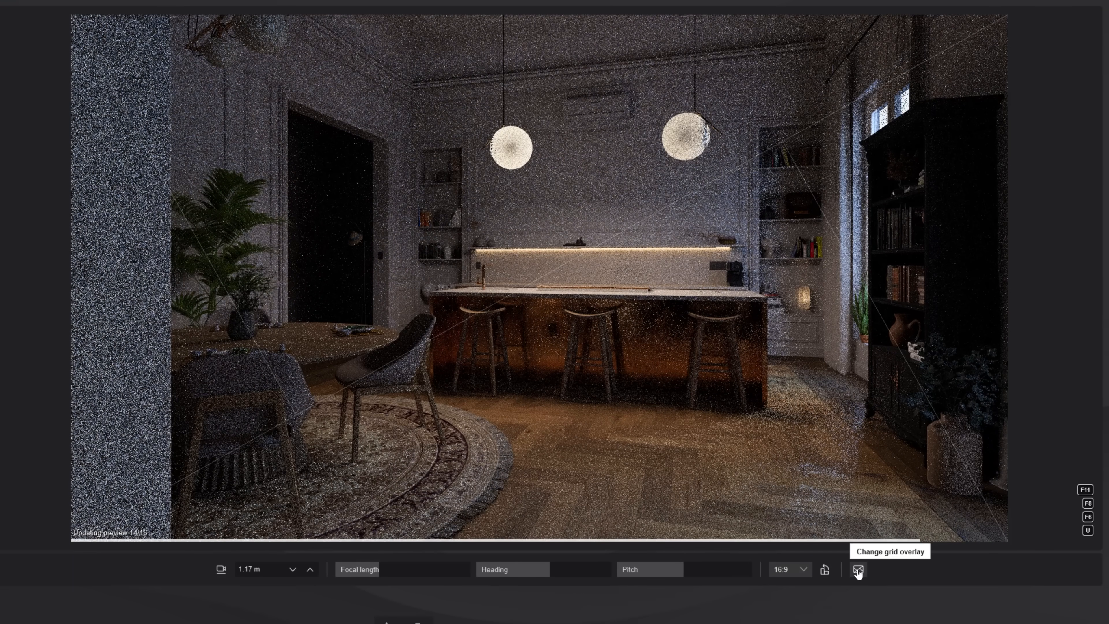
left_click(857, 570)
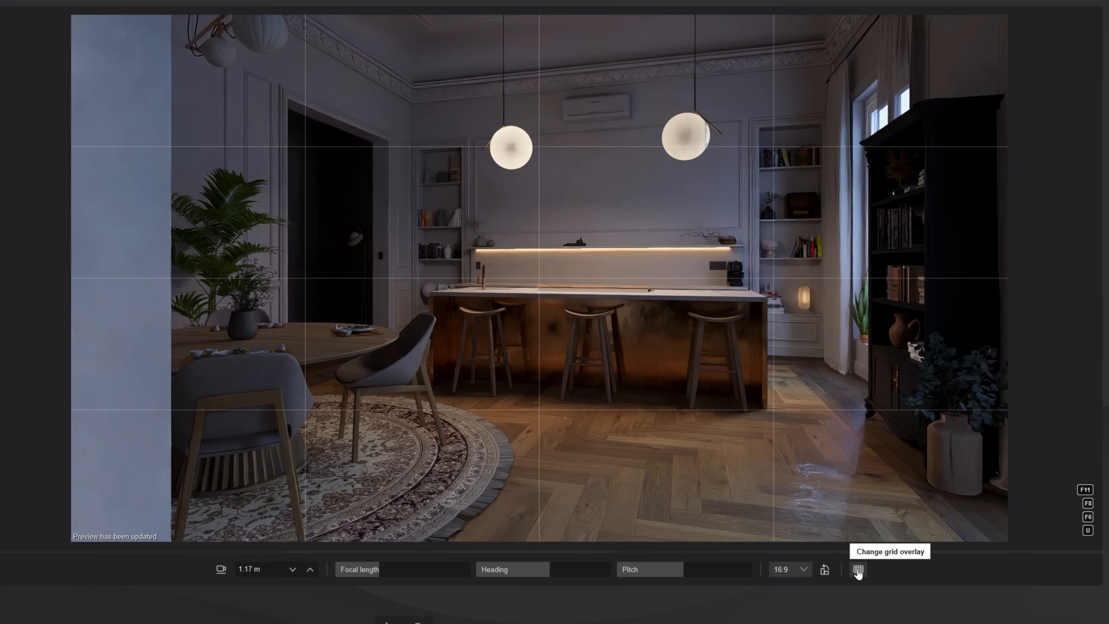
left_click(858, 570)
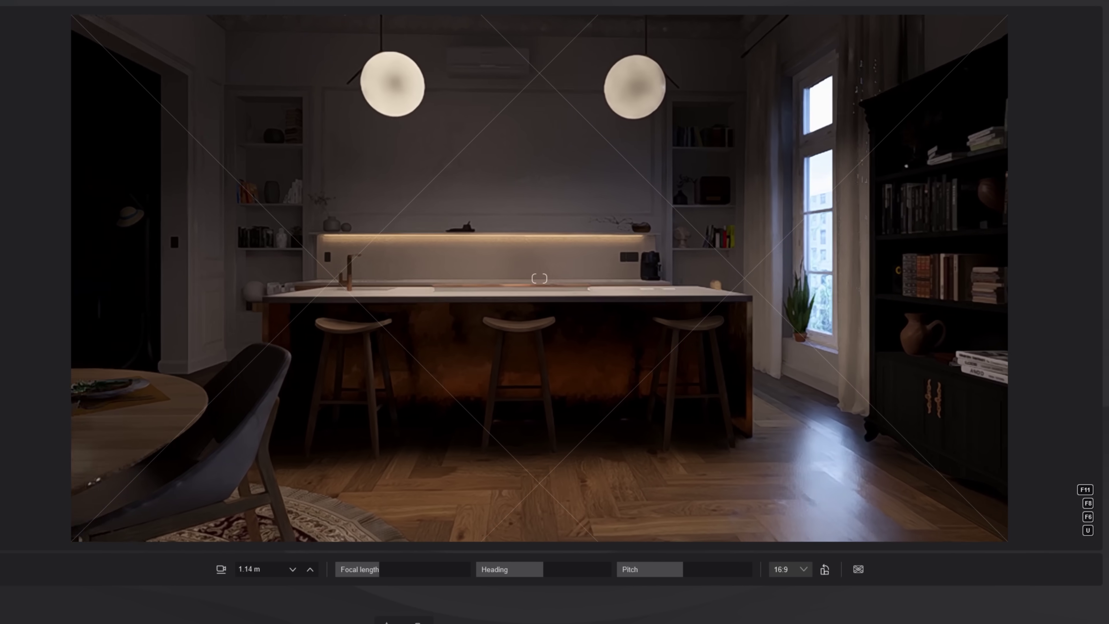
- Set the photo to 9:16 portrait format and adjust the camera pitch
left_click(787, 580)
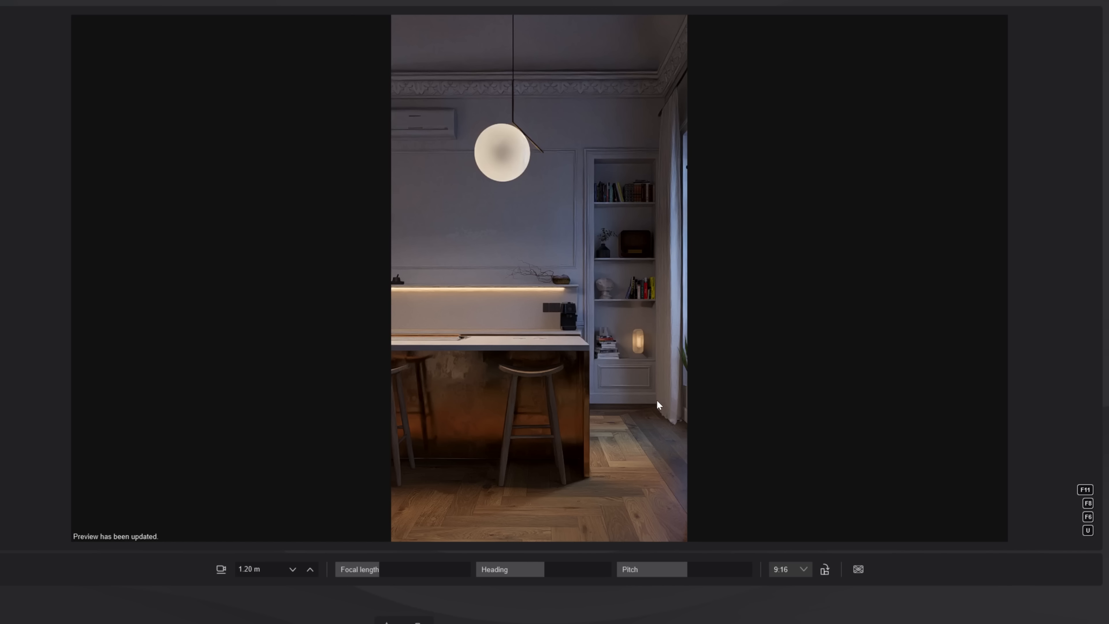
left_click(651, 569)
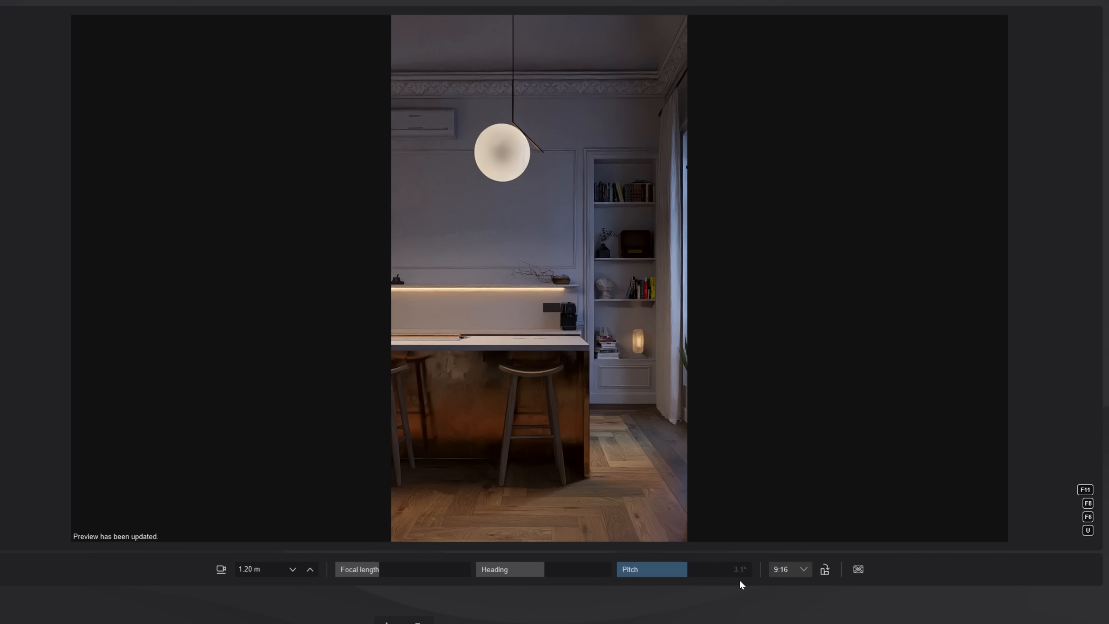
left_click(787, 568)
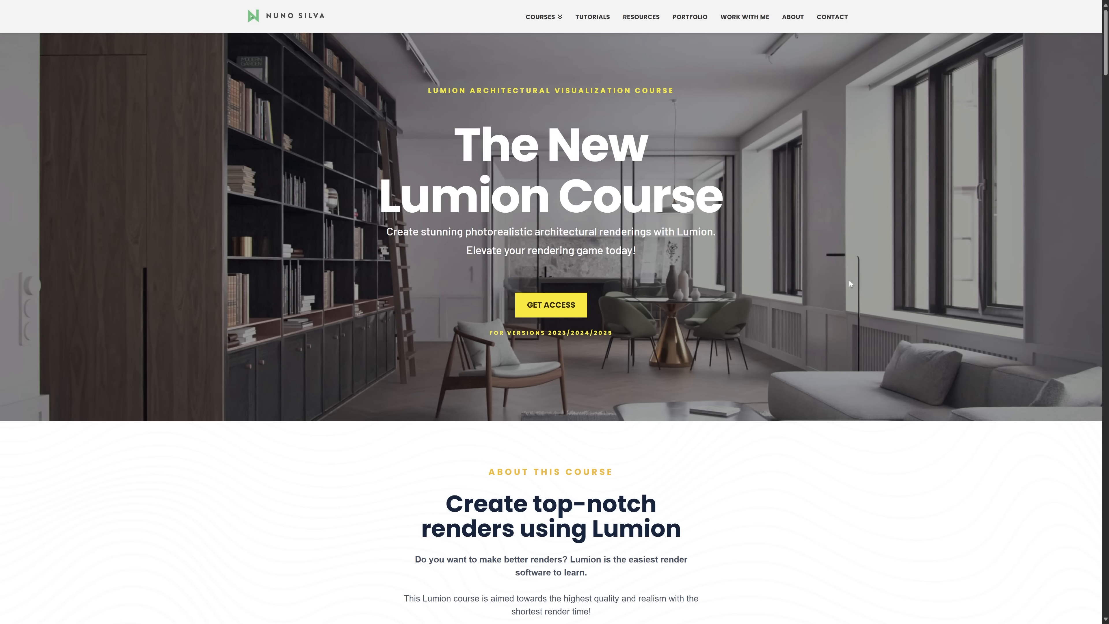
- Scroll through the About this course section of the Nuno Silva Lumion course page
scroll("down", 3)
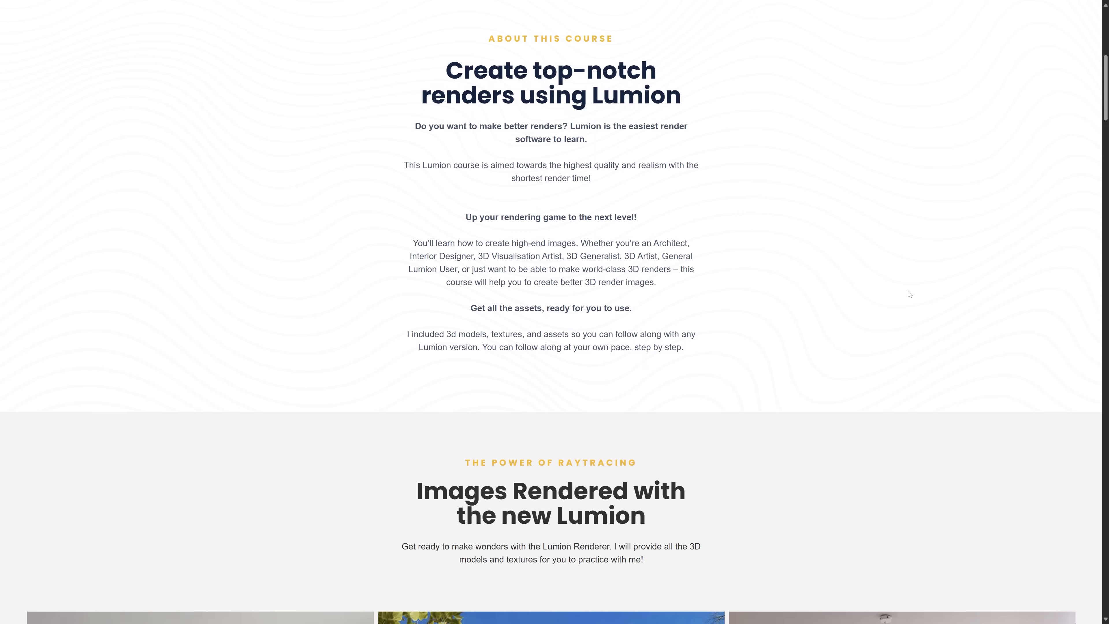
scroll("down", 3)
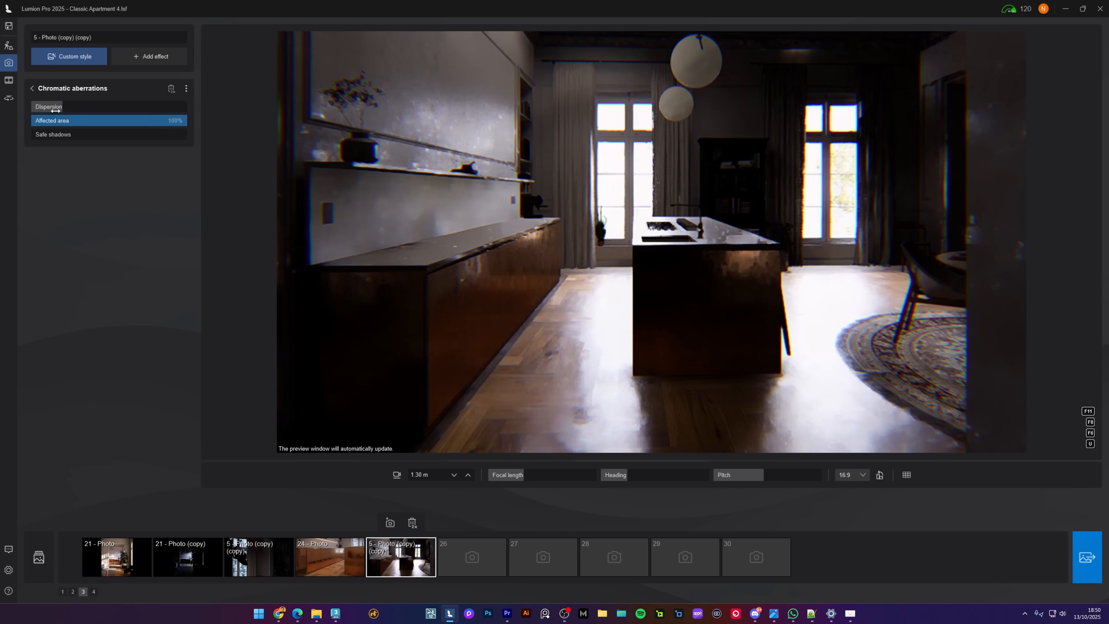
- Tune the chromatic aberration Dispersion and raise the lens flare Master brightness
left_click(71, 107)
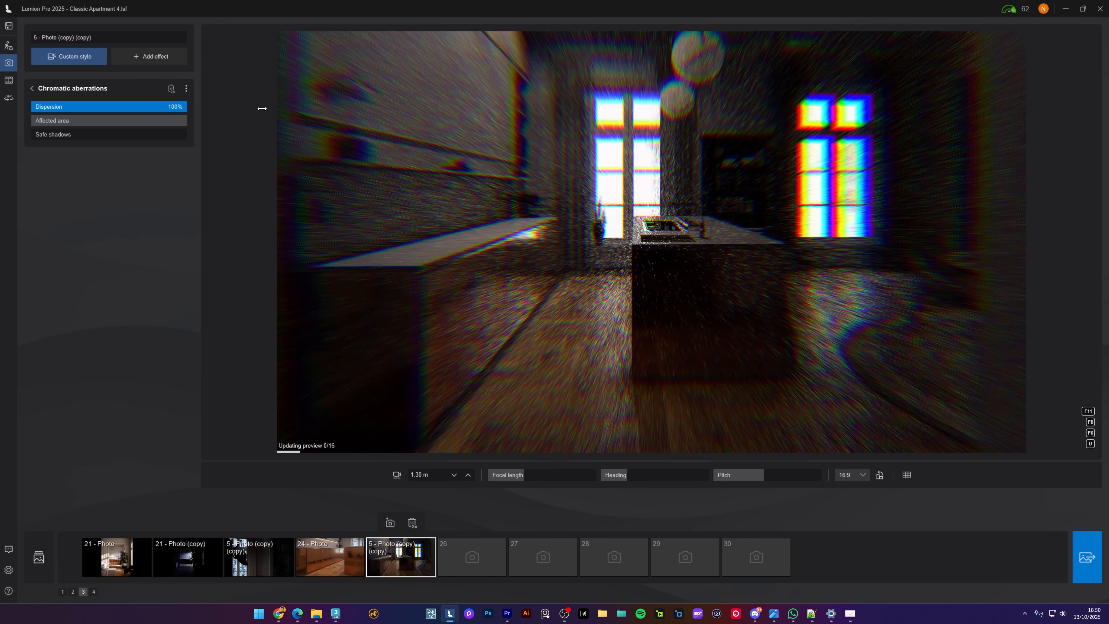
left_click_drag(183, 107, 177, 106)
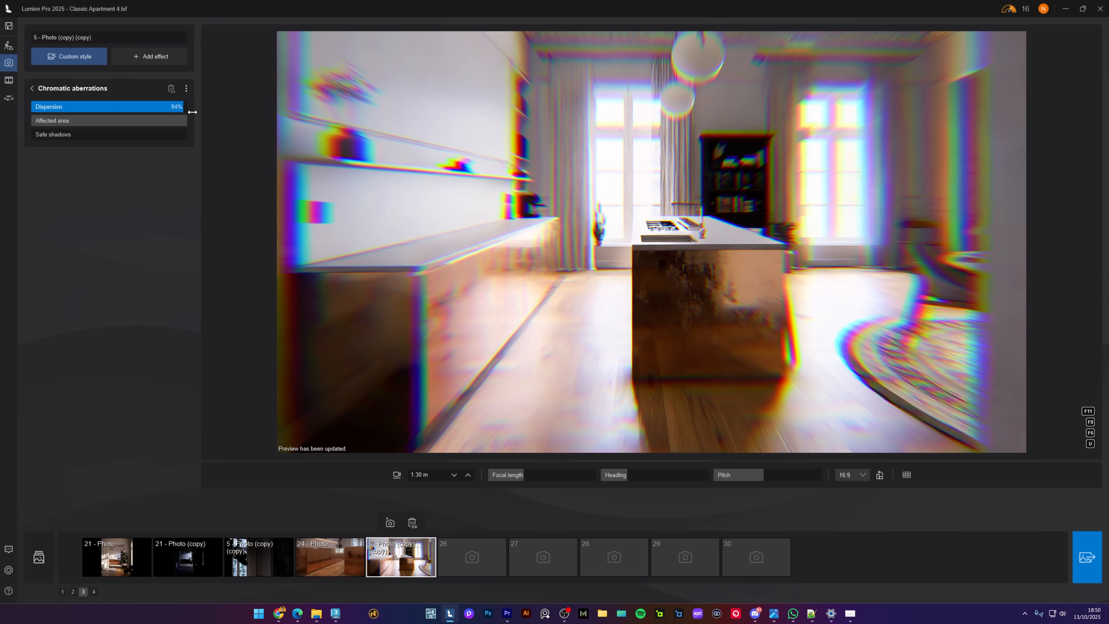
left_click_drag(180, 106, 36, 106)
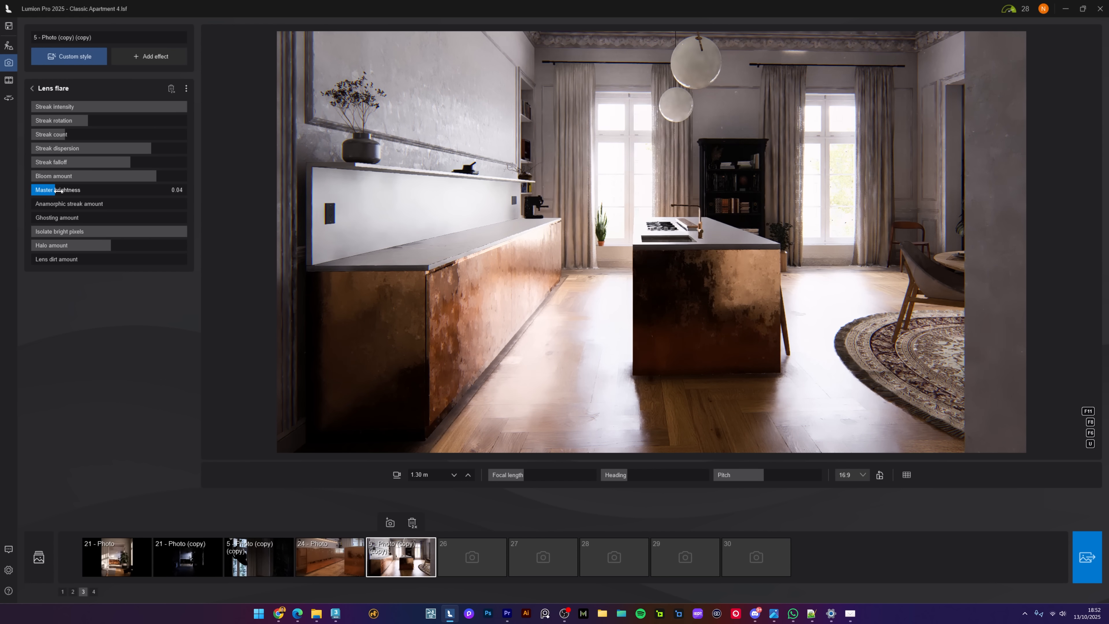
left_click_drag(57, 190, 107, 190)
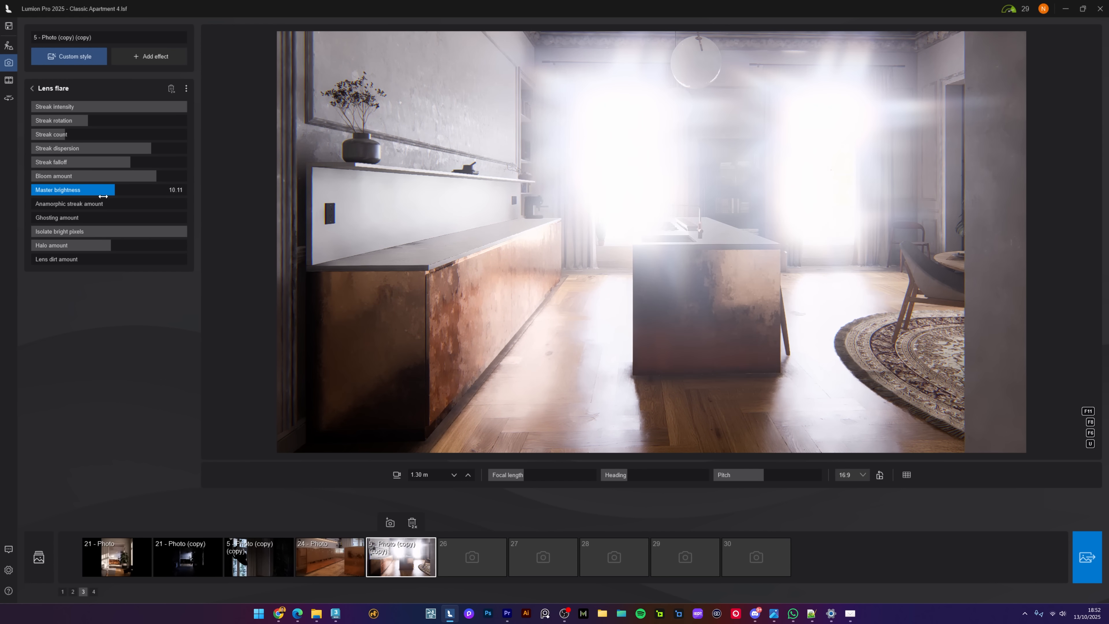
- Add a Vignette effect and set its amount to about 21%
left_click(149, 56)
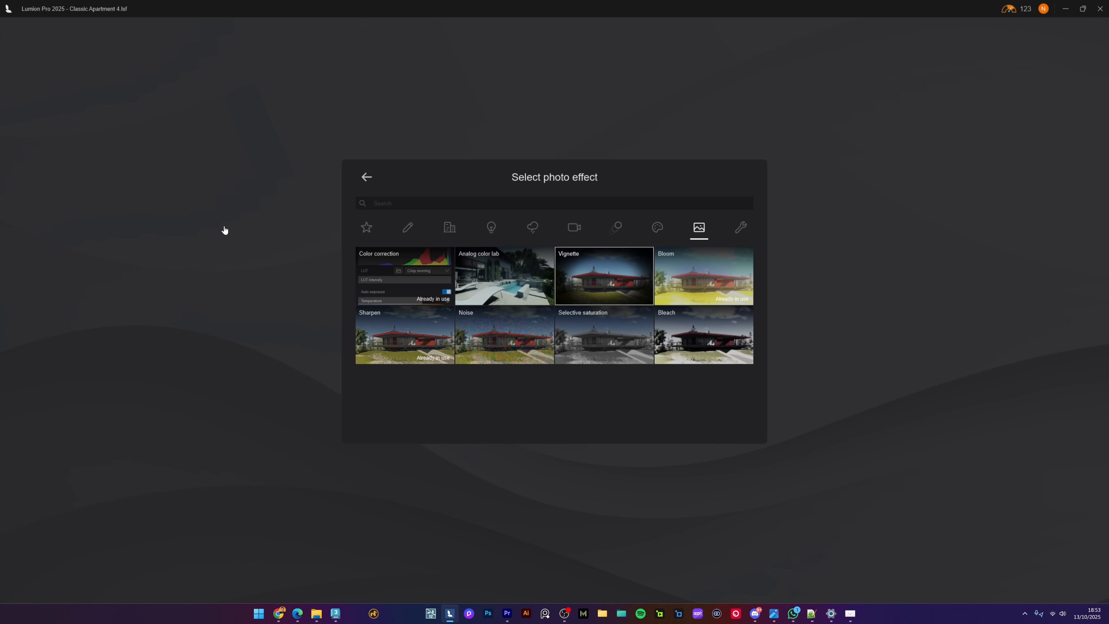
left_click(603, 277)
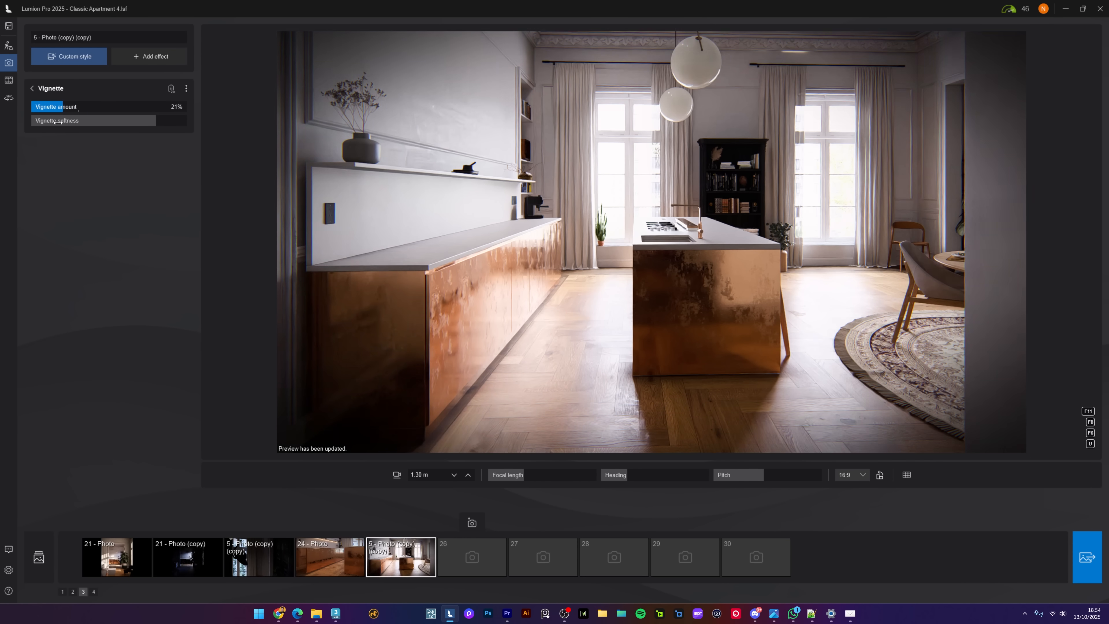
left_click_drag(92, 106, 57, 107)
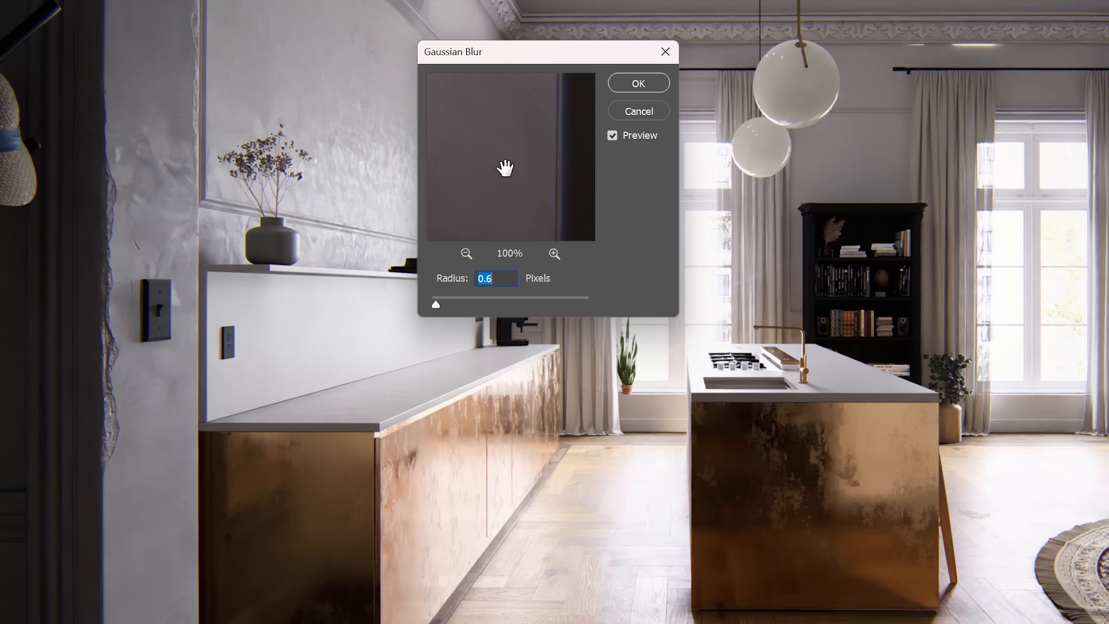
- Apply a 0.6-pixel Gaussian Blur to the kitchen render after checking the preview on the faucet
left_click(555, 253)
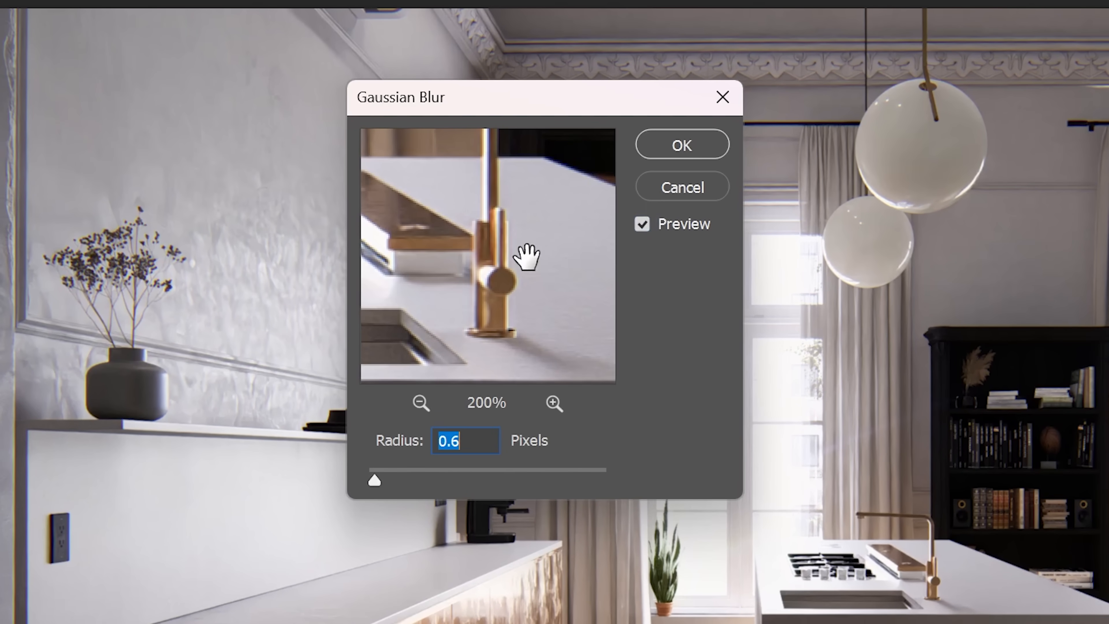
left_click(681, 145)
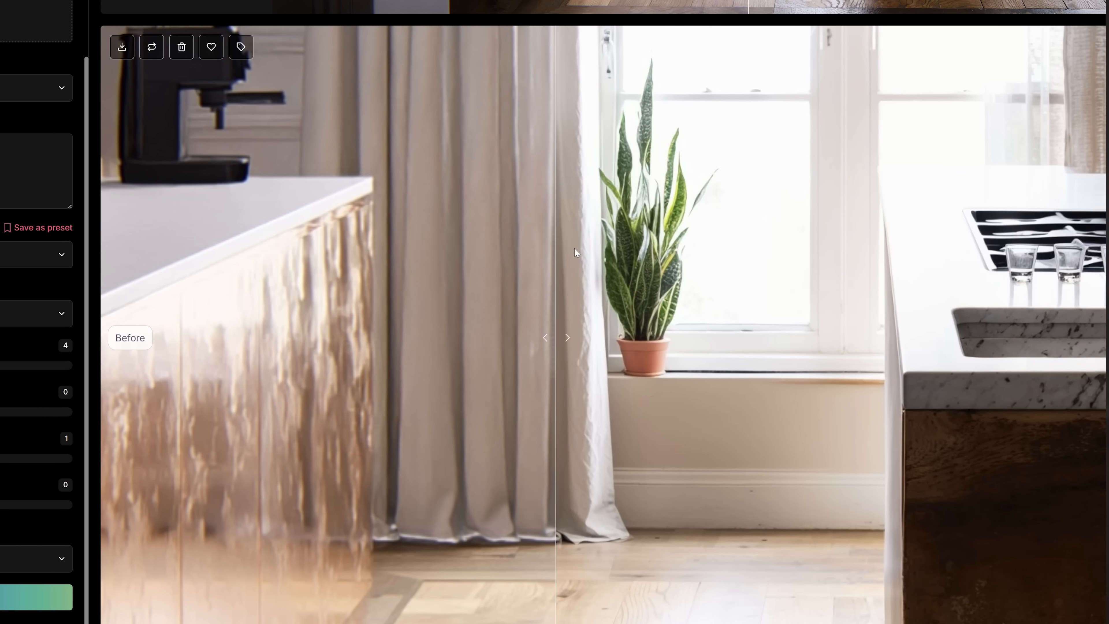
- Inspect another area of the upscaler's before/after comparison of the render
left_click(568, 337)
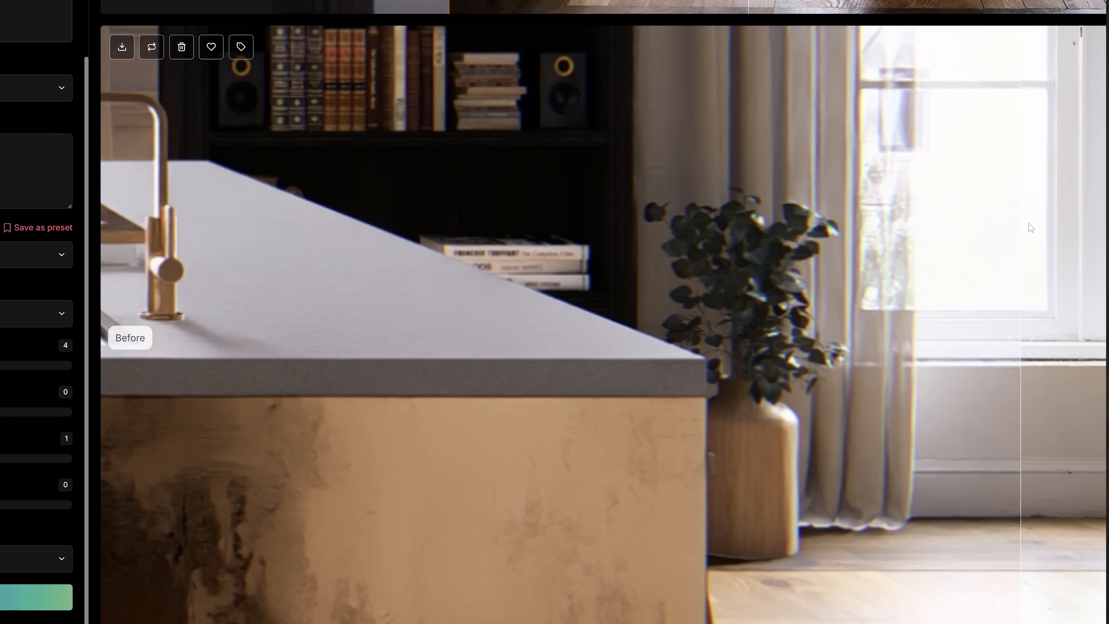